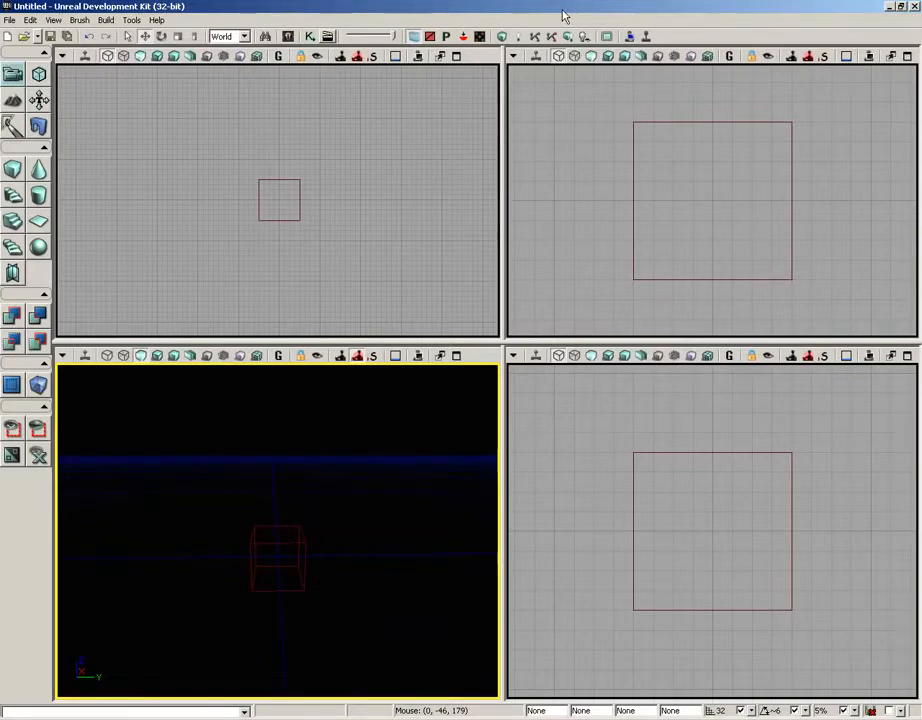
{"action": "mouse_move", "coordinate": [242, 6]}
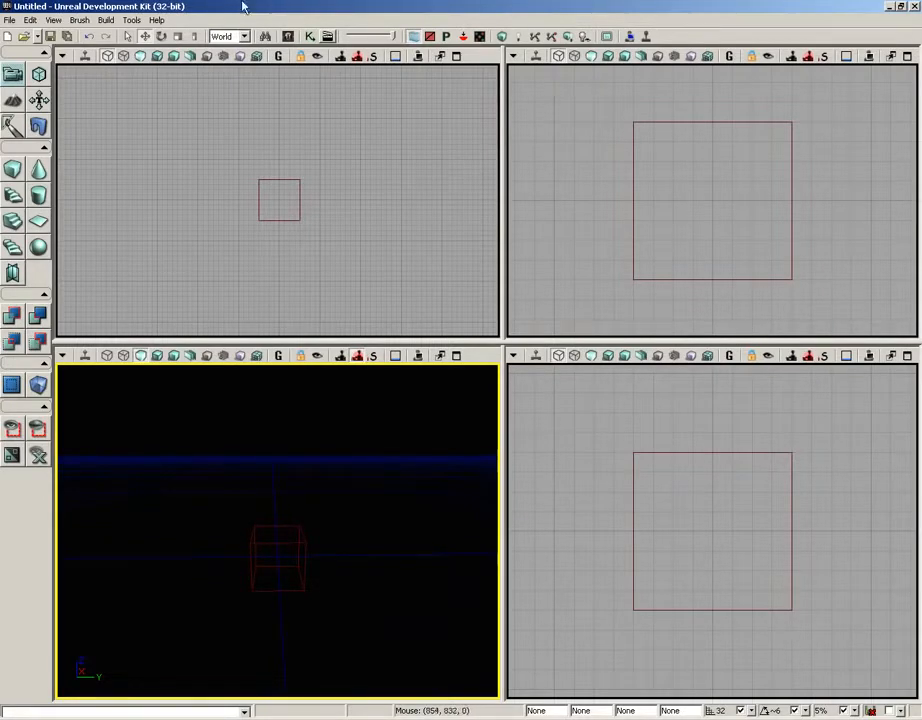
Create a new Additive level, discarding the unsaved changes to the untitled map.
{"action": "left_click", "coordinate": [8, 20]}
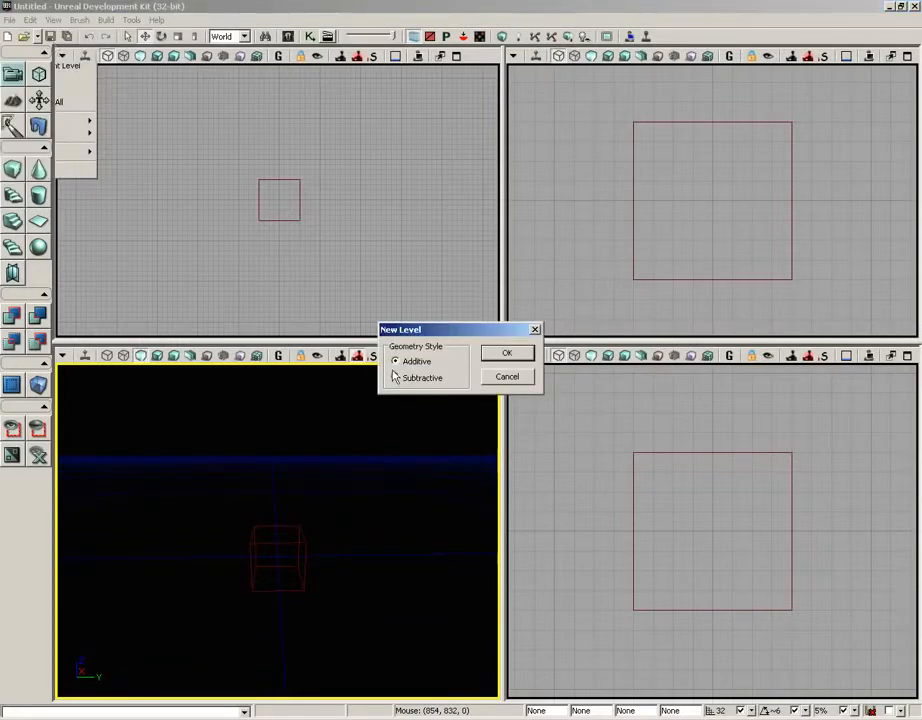
{"action": "mouse_move", "coordinate": [644, 404]}
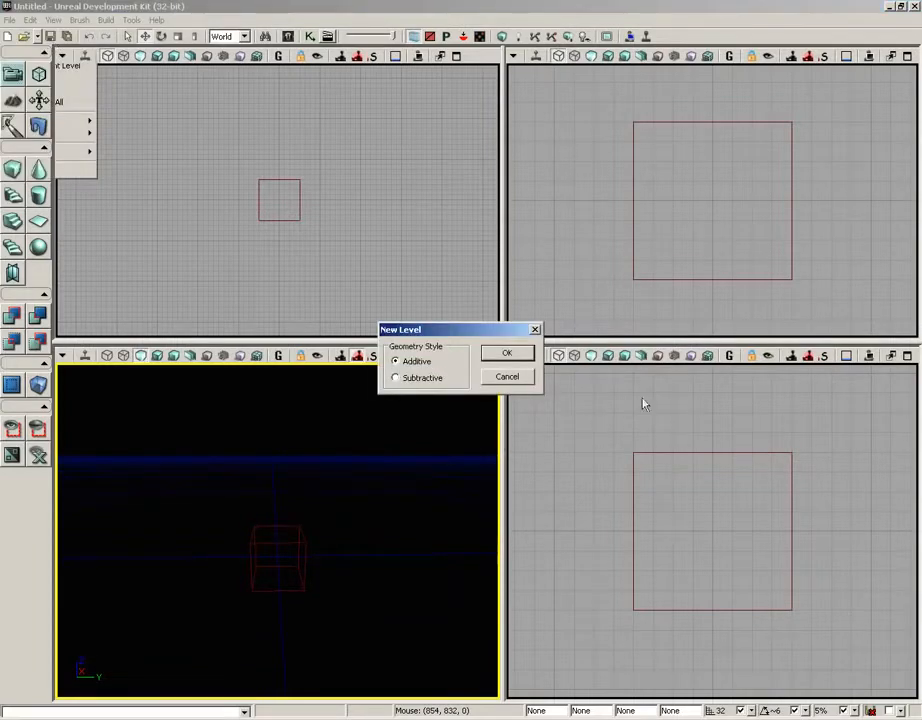
{"action": "left_click", "coordinate": [506, 352]}
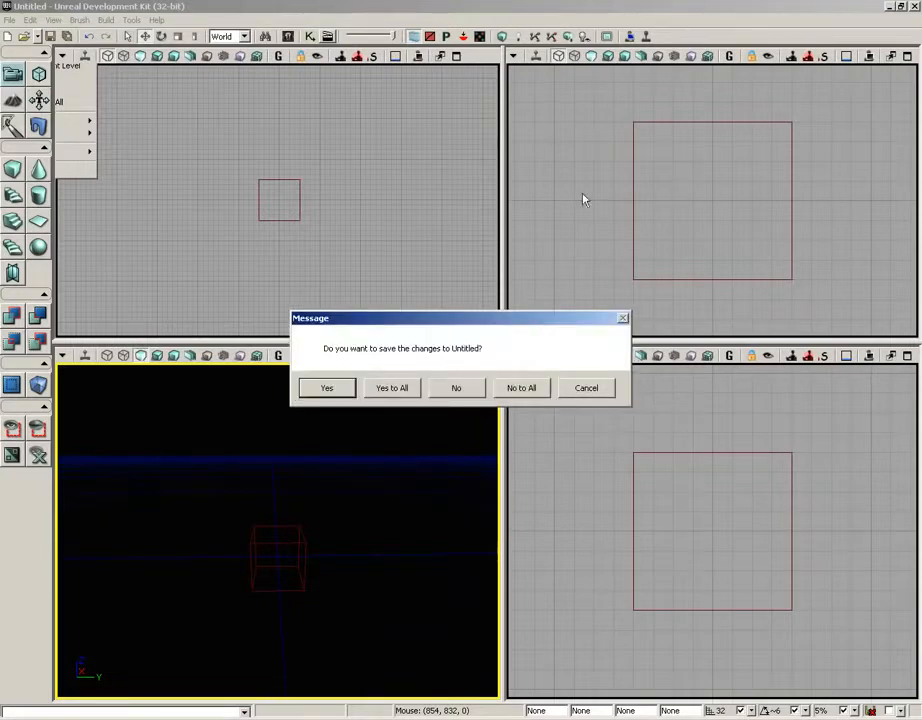
{"action": "mouse_move", "coordinate": [352, 424]}
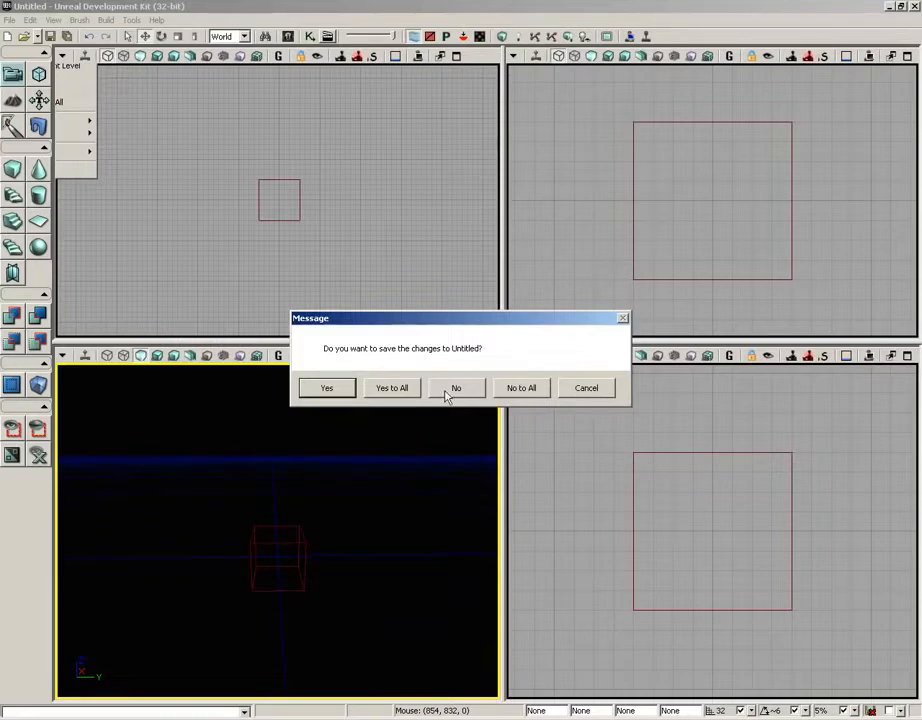
{"action": "left_click", "coordinate": [456, 388]}
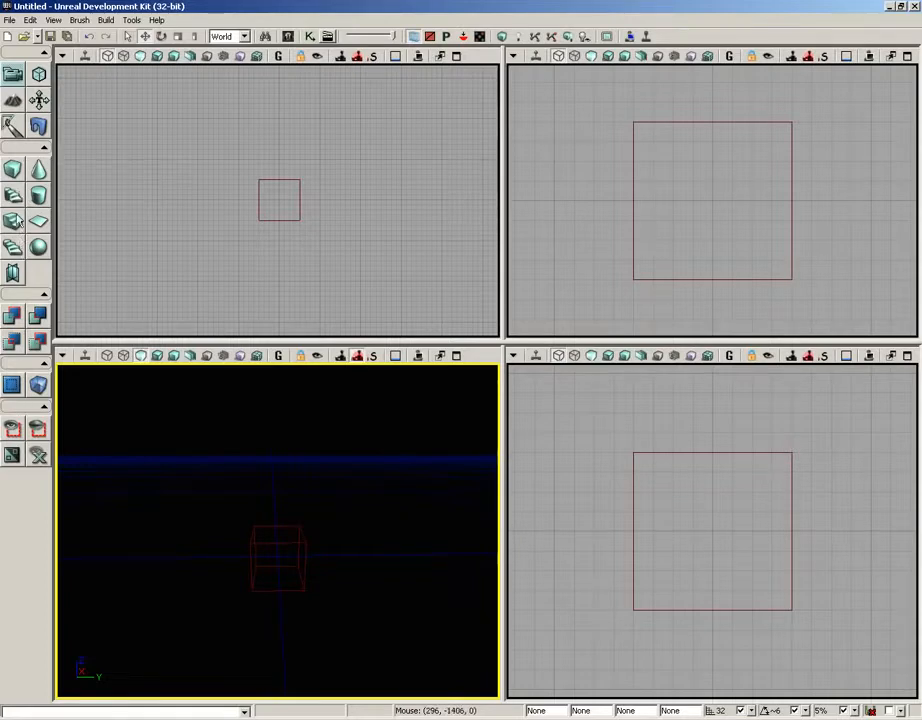
{"action": "mouse_move", "coordinate": [14, 170]}
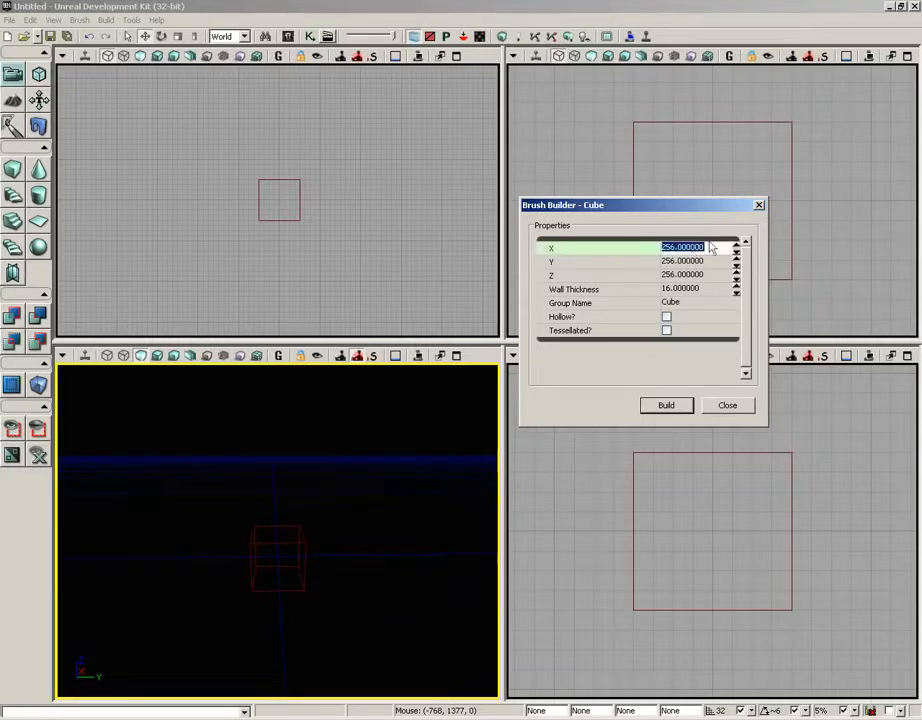
{"action": "mouse_move", "coordinate": [788, 204]}
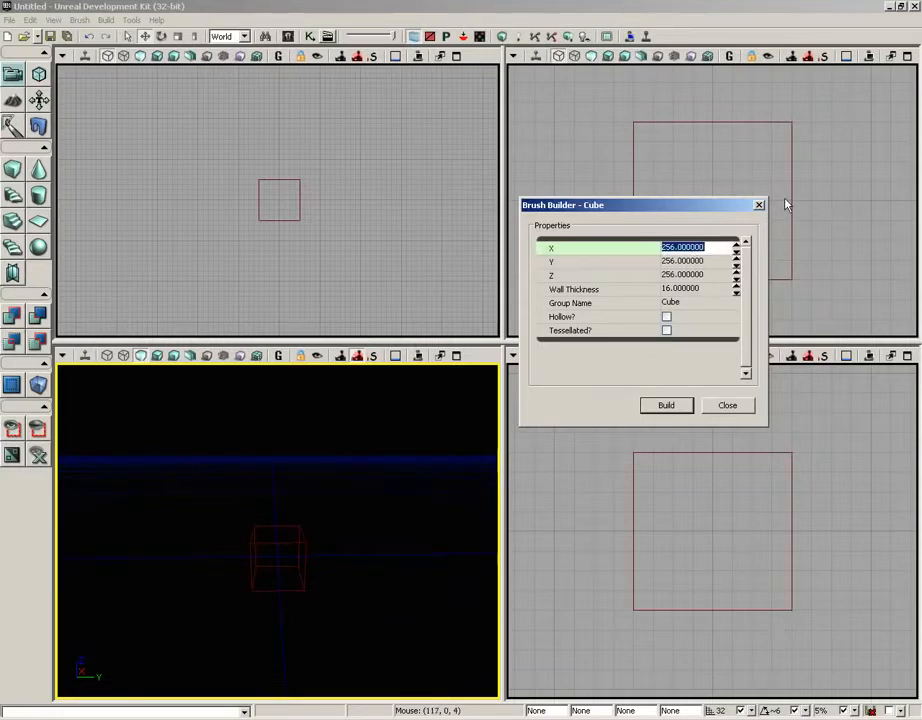
Give the Cube builder brush X=1088, Y=2080, Z=32 and build it.
{"action": "type", "text": "188"}
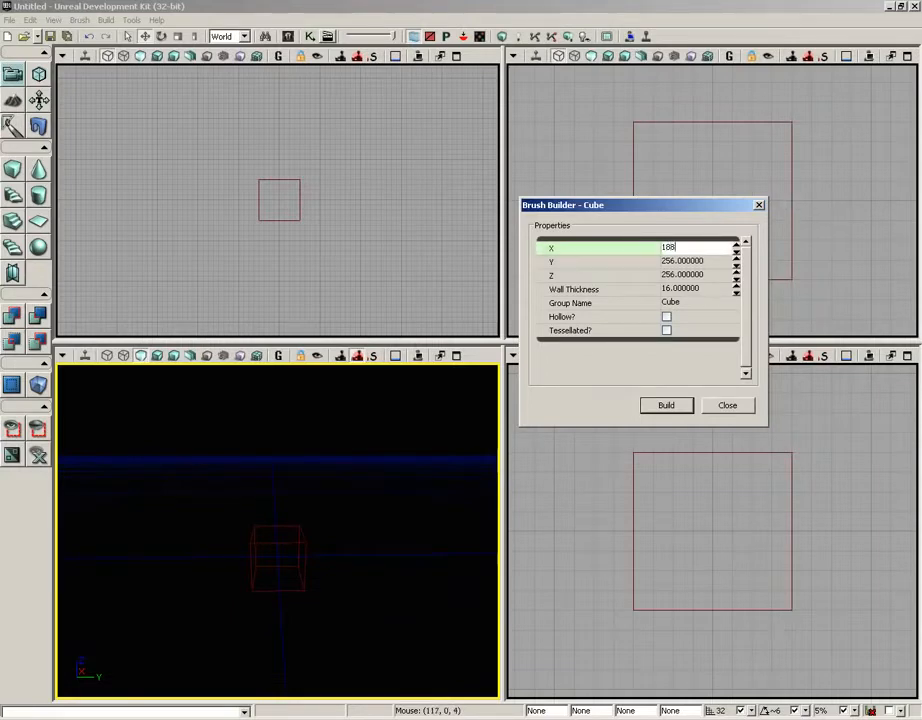
{"action": "type", "text": "1"}
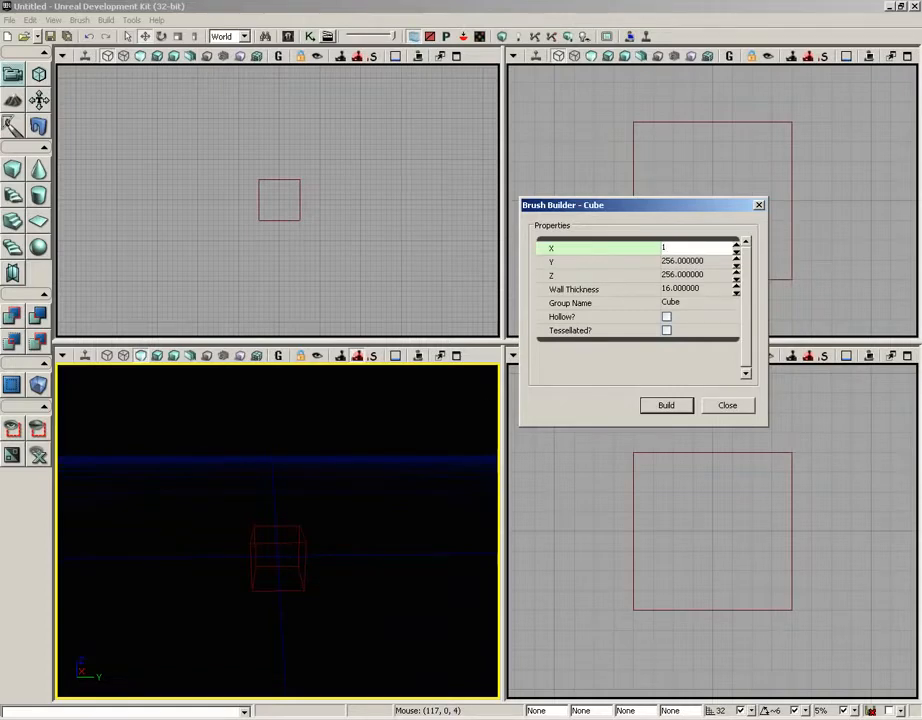
{"action": "type", "text": "1088.000000"}
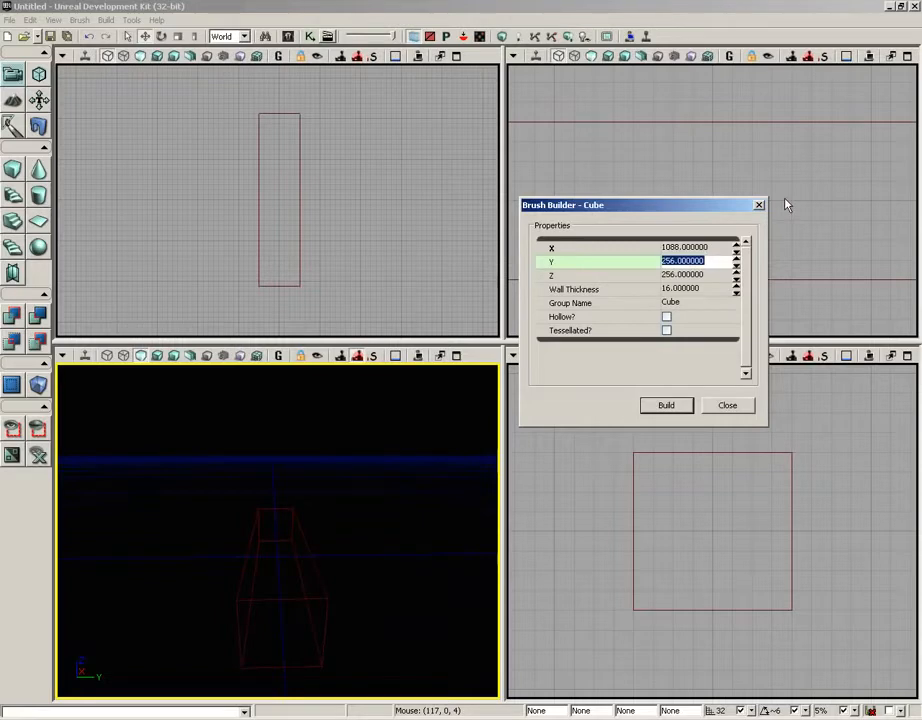
{"action": "type", "text": "2080"}
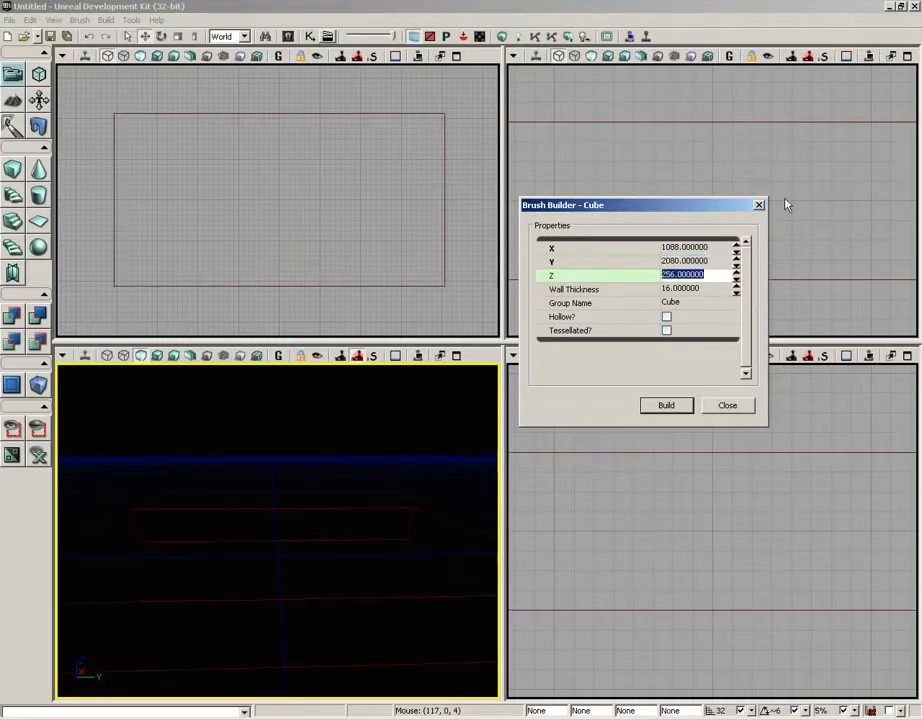
{"action": "type", "text": "32"}
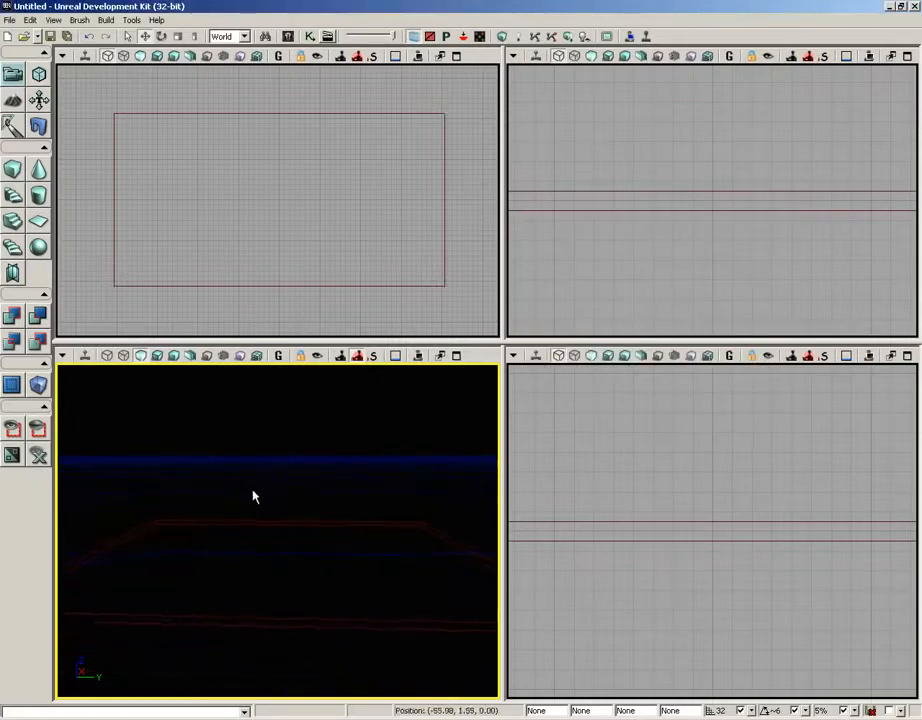
{"action": "left_click_drag", "start_coordinate": [252, 496], "coordinate": [236, 636]}
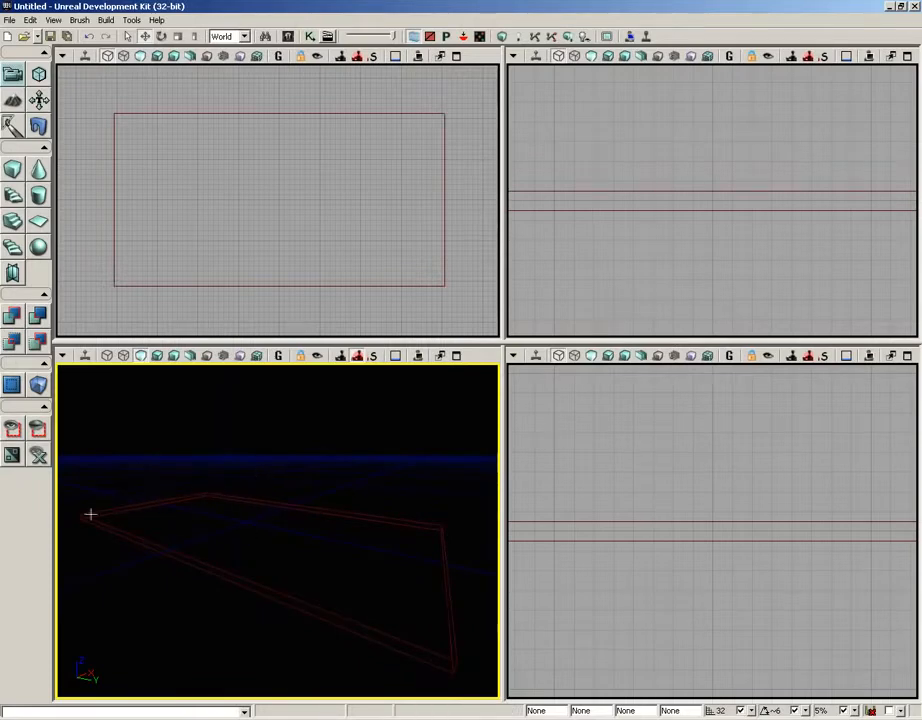
{"action": "mouse_move", "coordinate": [168, 464]}
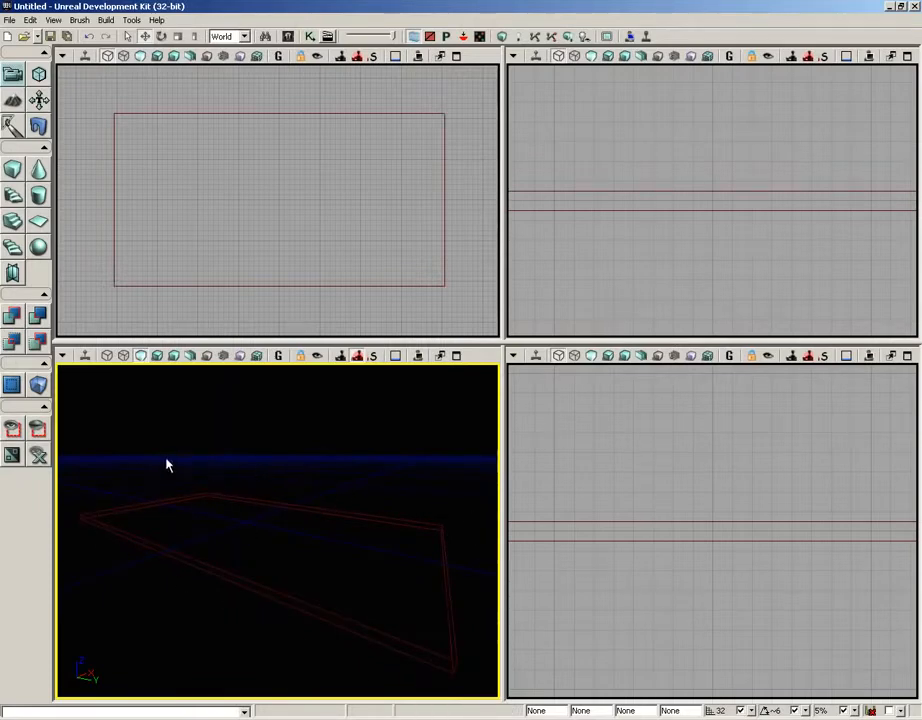
{"action": "mouse_move", "coordinate": [158, 304]}
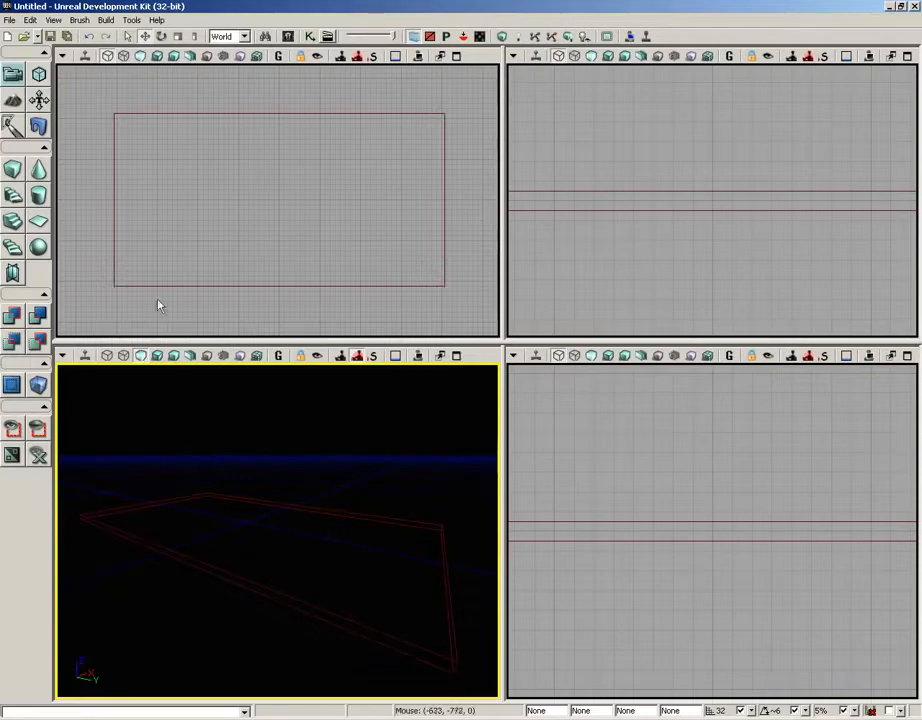
{"action": "mouse_move", "coordinate": [12, 316]}
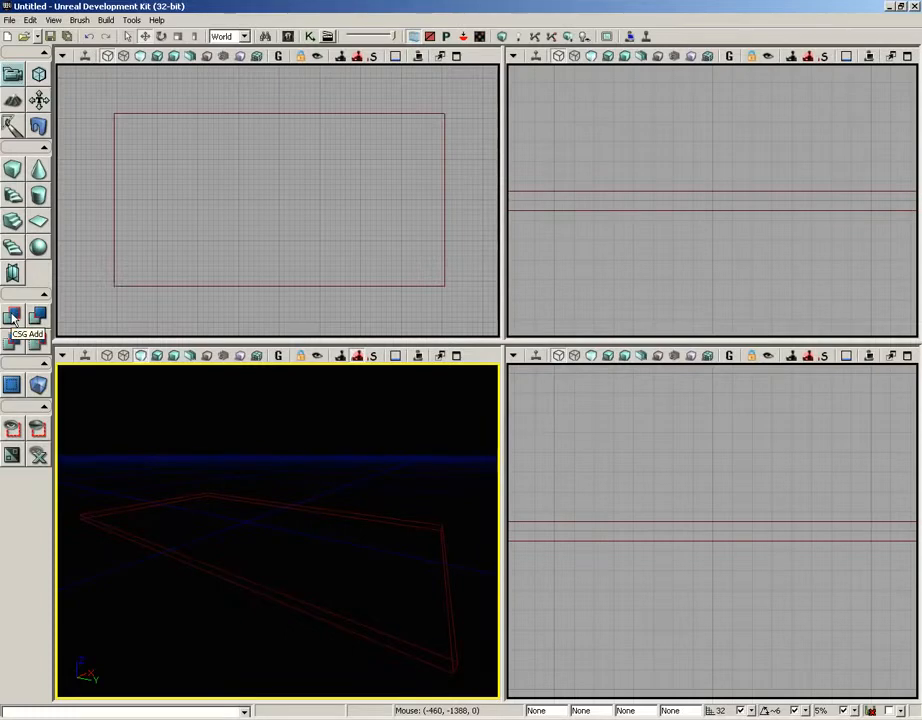
CSG Add the slab brush as solid checkered floor geometry.
{"action": "left_click", "coordinate": [14, 316]}
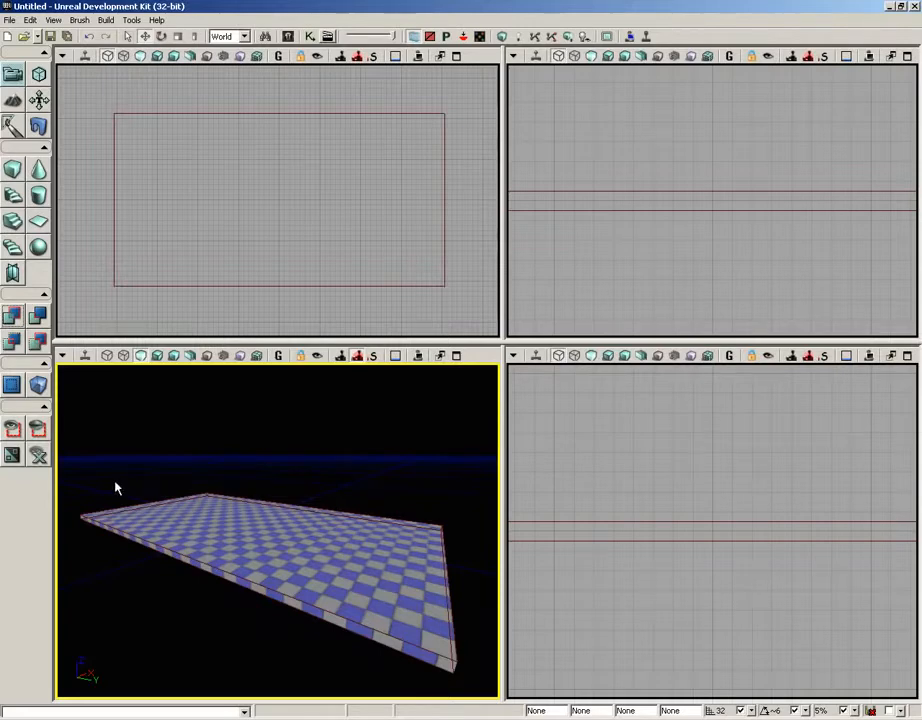
{"action": "mouse_move", "coordinate": [140, 356]}
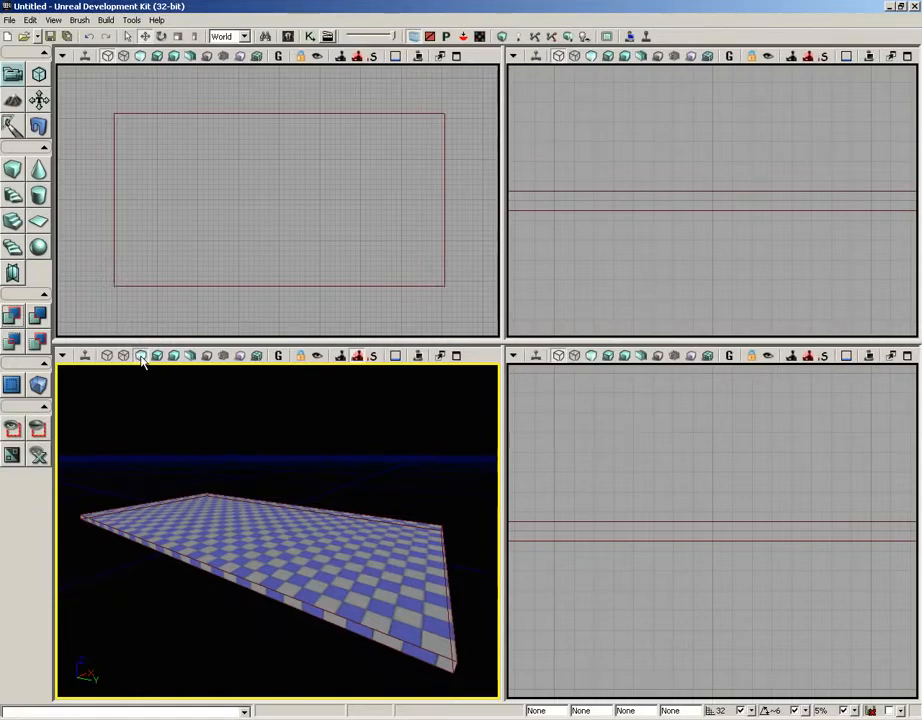
{"action": "mouse_move", "coordinate": [162, 452]}
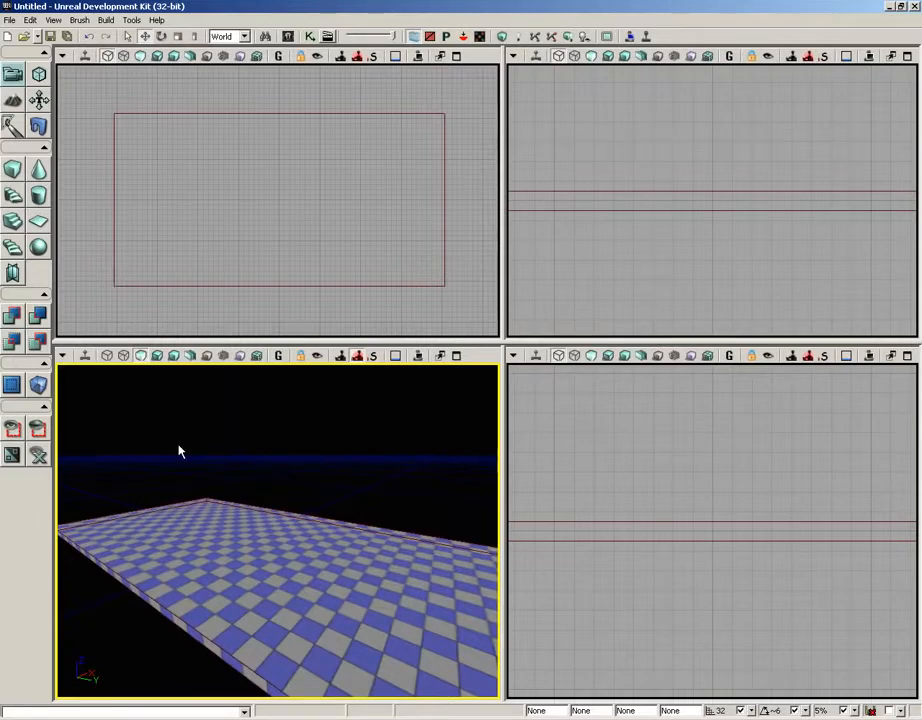
{"action": "mouse_move", "coordinate": [84, 380]}
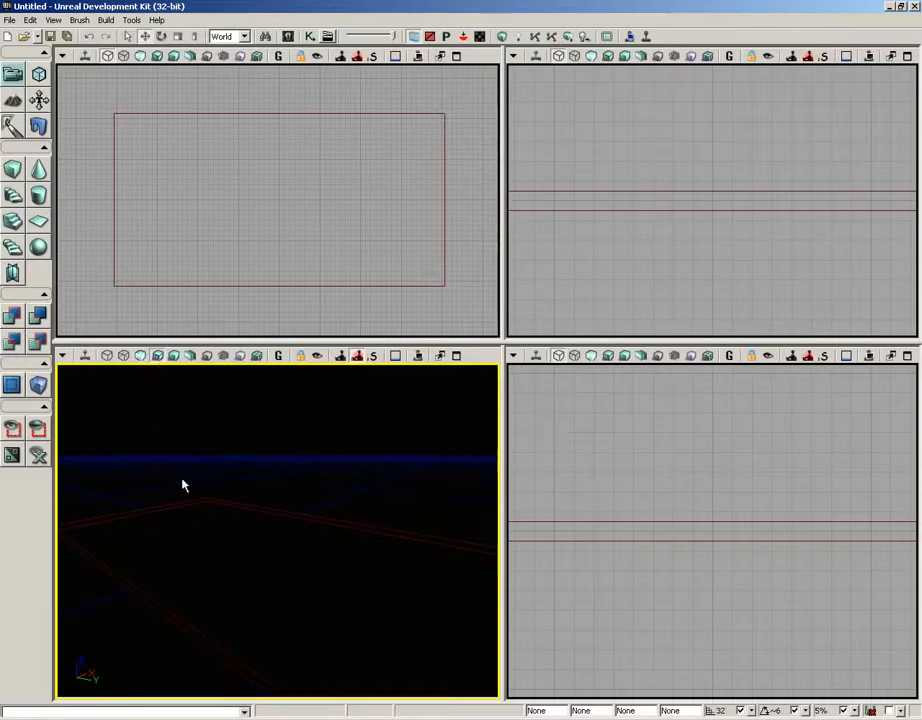
Add a point light just above the middle of the checkered floor.
{"action": "left_click_drag", "start_coordinate": [184, 486], "coordinate": [244, 530]}
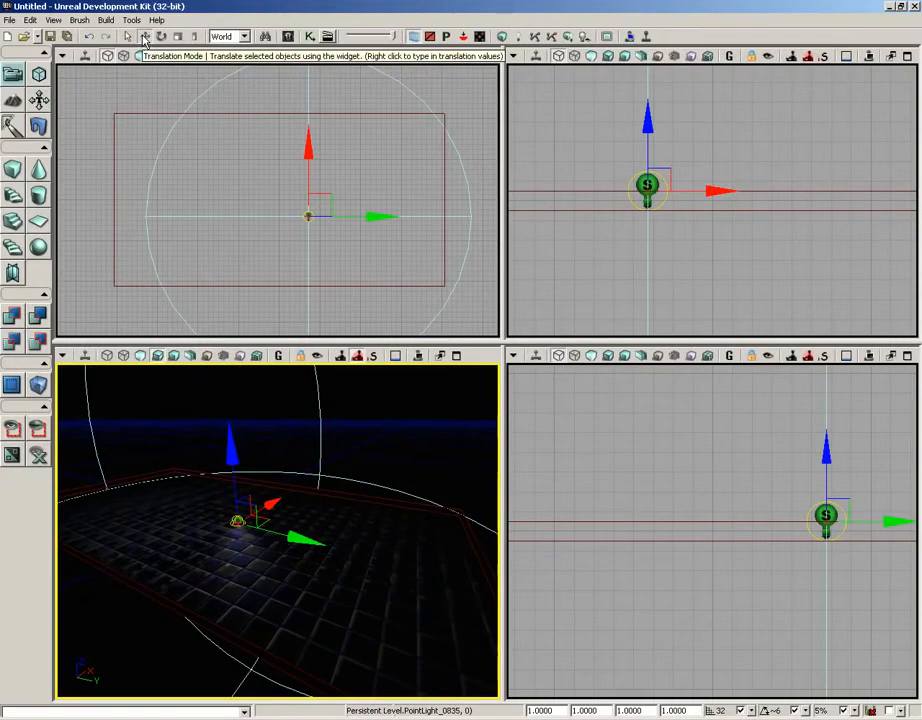
{"action": "left_click", "coordinate": [132, 36]}
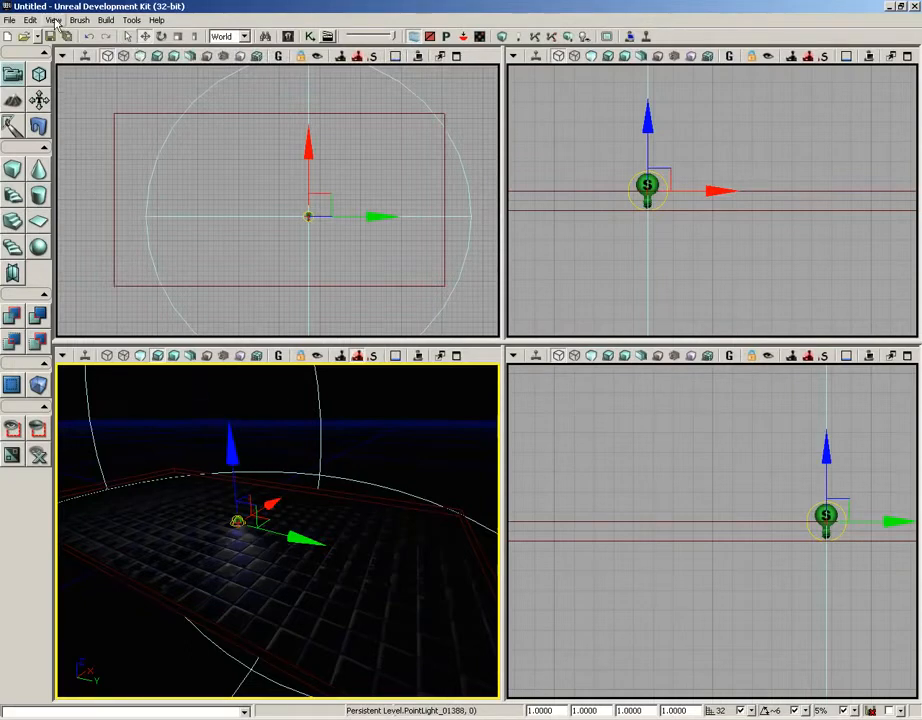
Bring up the Edit menu's editing commands before building lighting.
{"action": "left_click", "coordinate": [30, 20]}
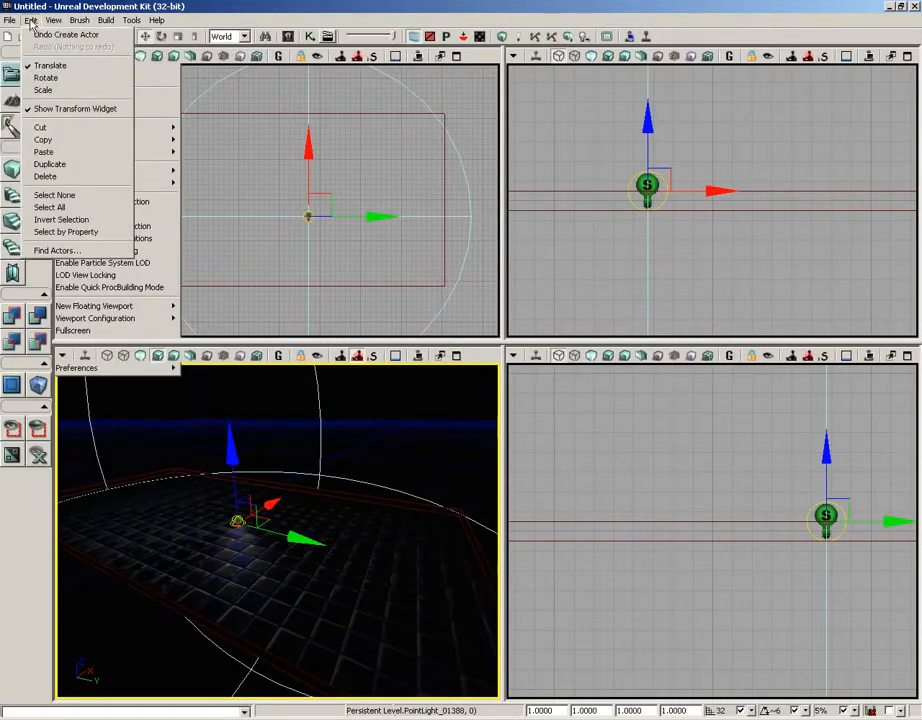
{"action": "mouse_move", "coordinate": [76, 108]}
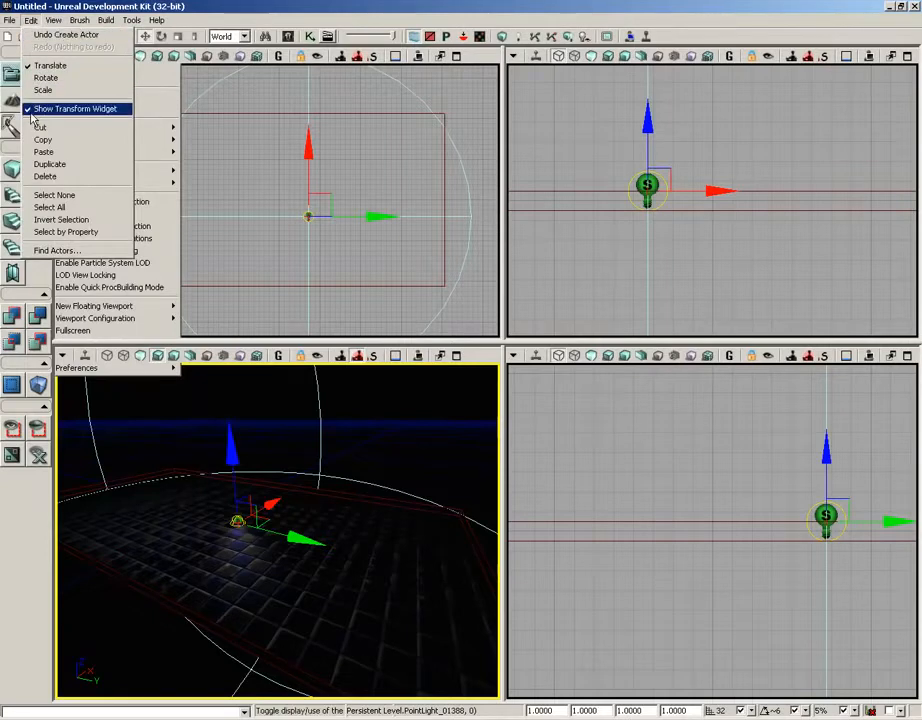
{"action": "mouse_move", "coordinate": [108, 116]}
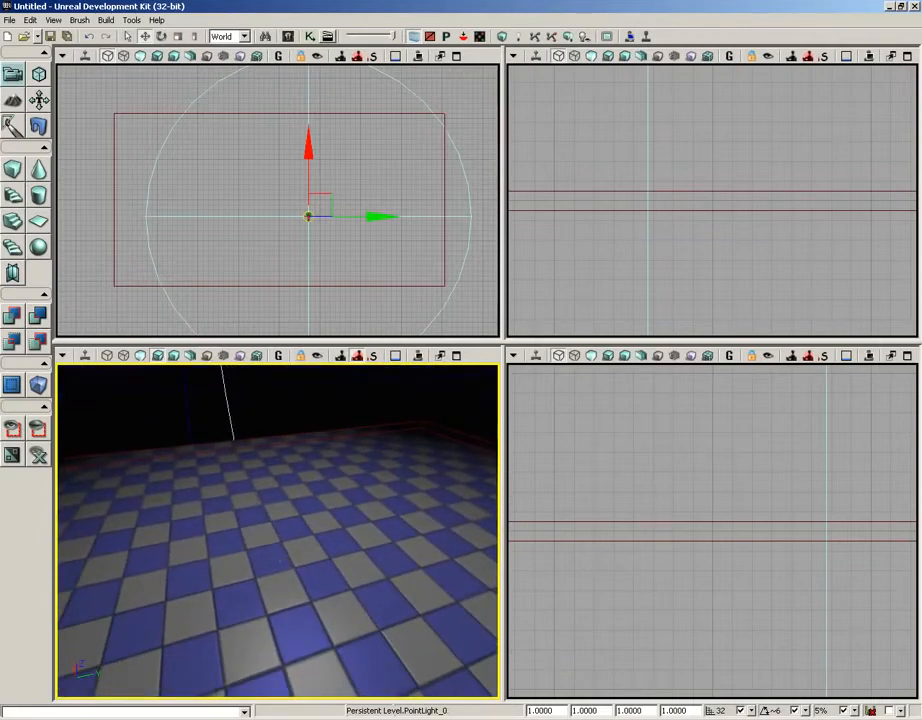
{"action": "right_click", "coordinate": [304, 544]}
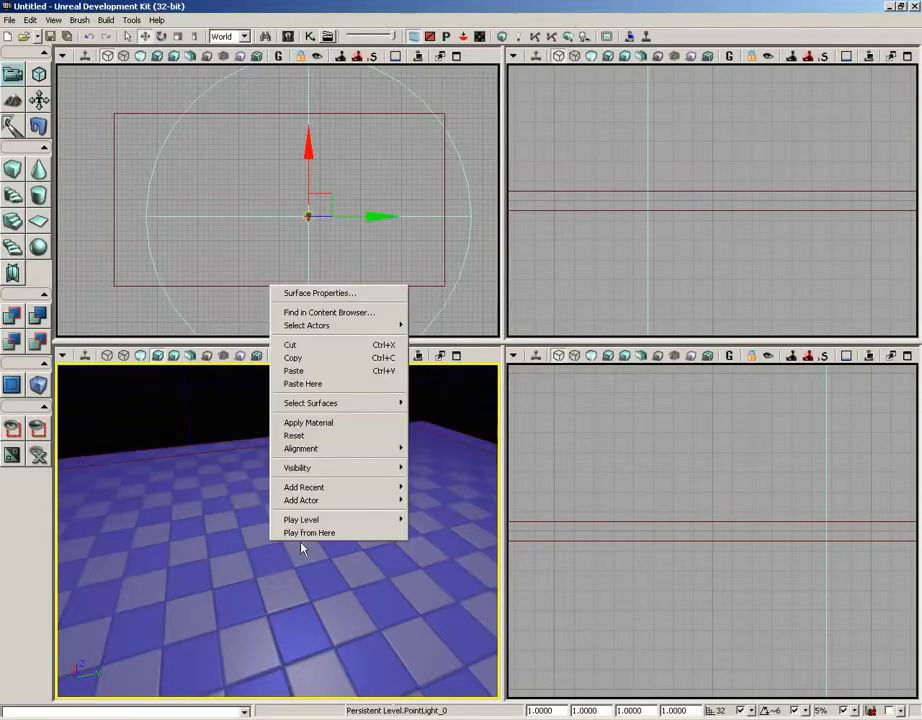
{"action": "left_click", "coordinate": [308, 532]}
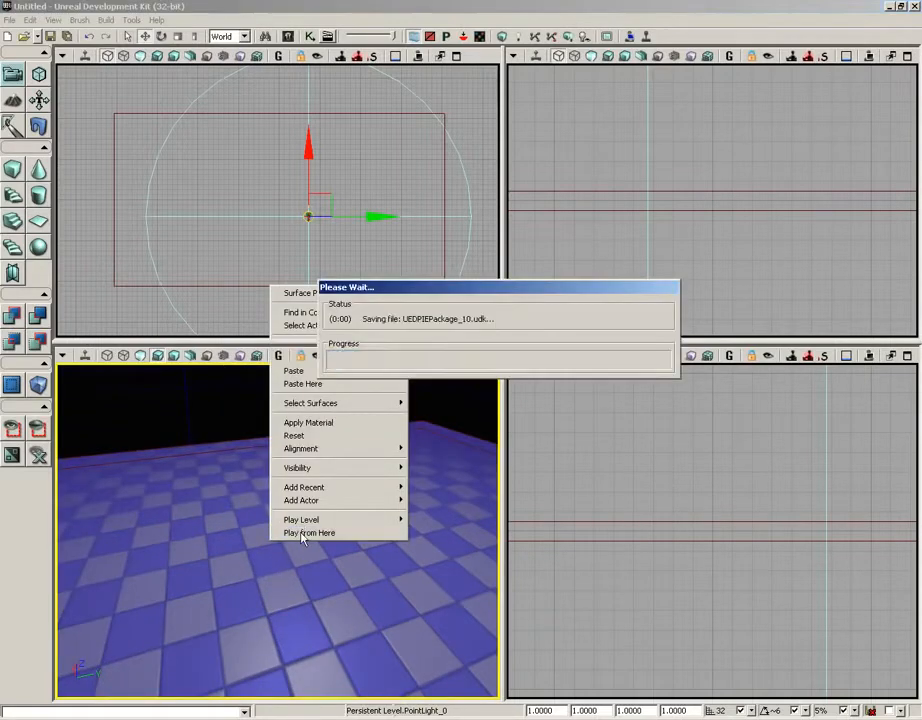
{"action": "left_click", "coordinate": [308, 532]}
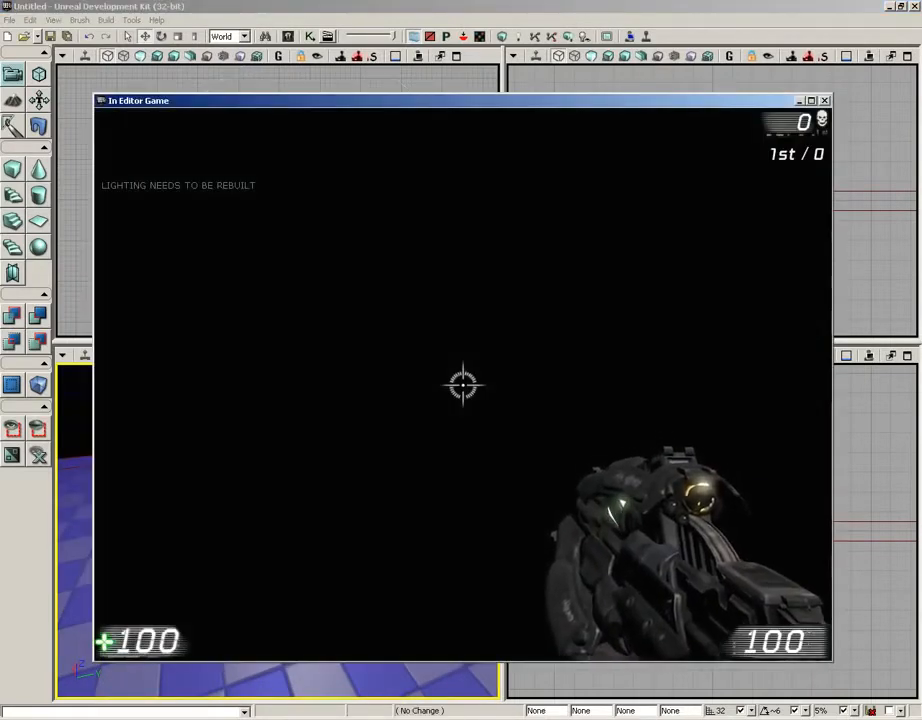
{"action": "left_click", "coordinate": [462, 388]}
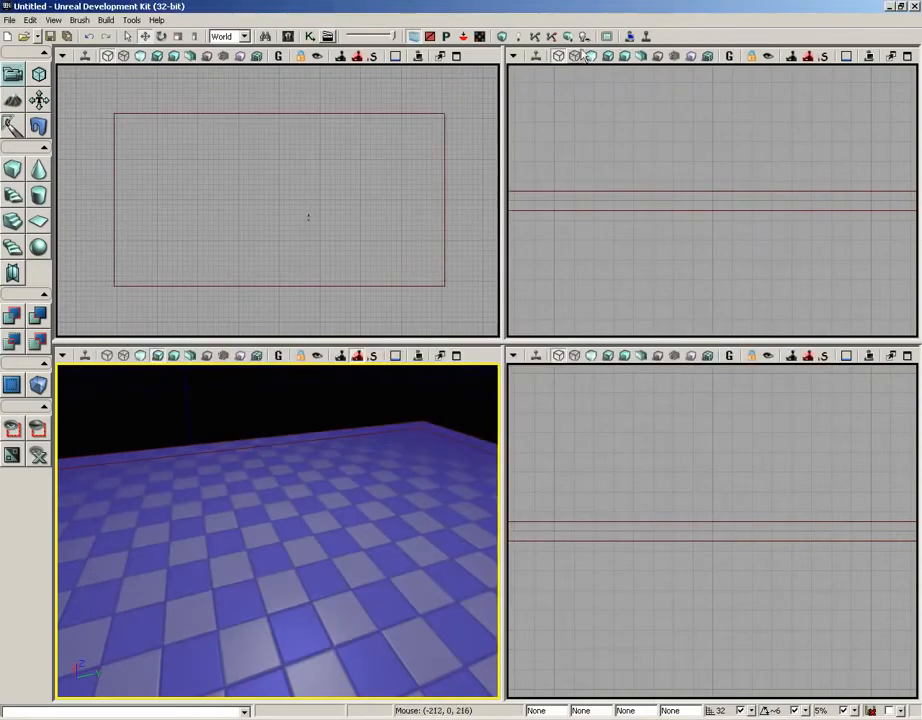
{"action": "mouse_move", "coordinate": [570, 36]}
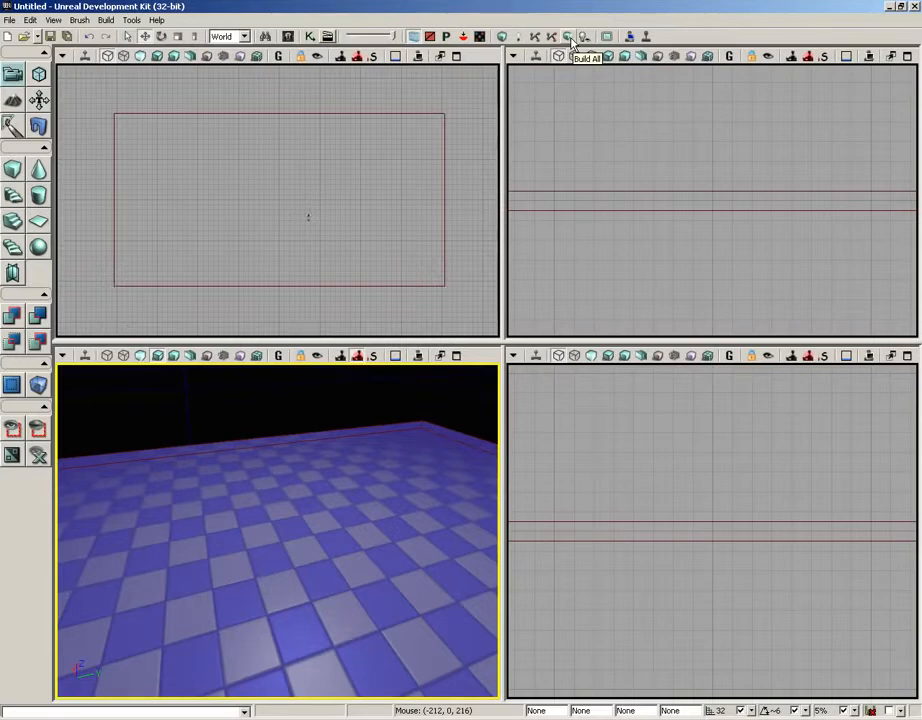
Run Build All so Swarm Agent and Lightmass rebuild geometry and lighting.
{"action": "left_click", "coordinate": [568, 36]}
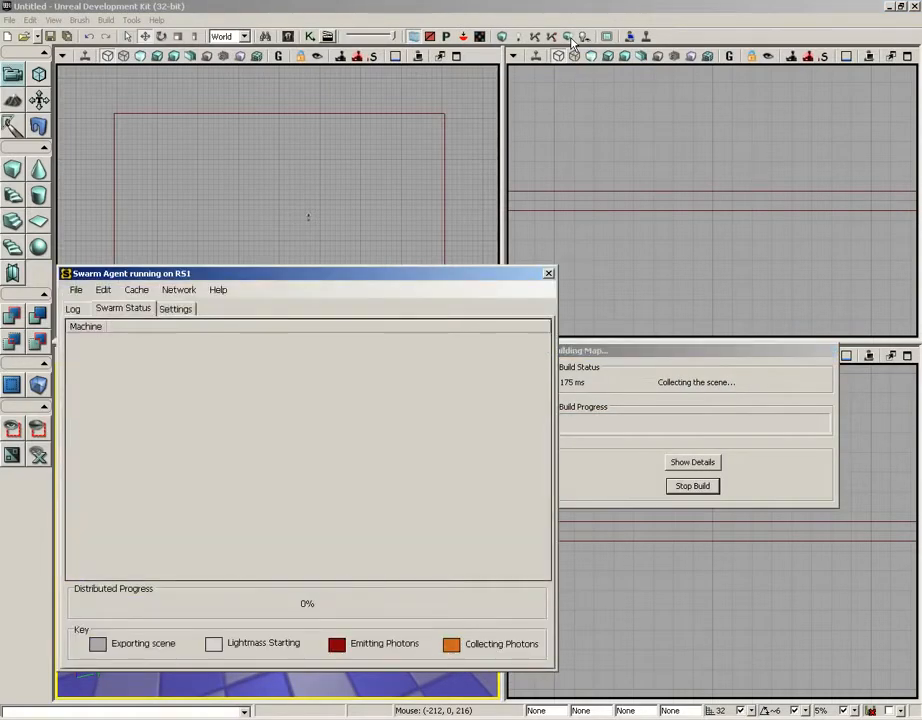
{"action": "mouse_move", "coordinate": [310, 510]}
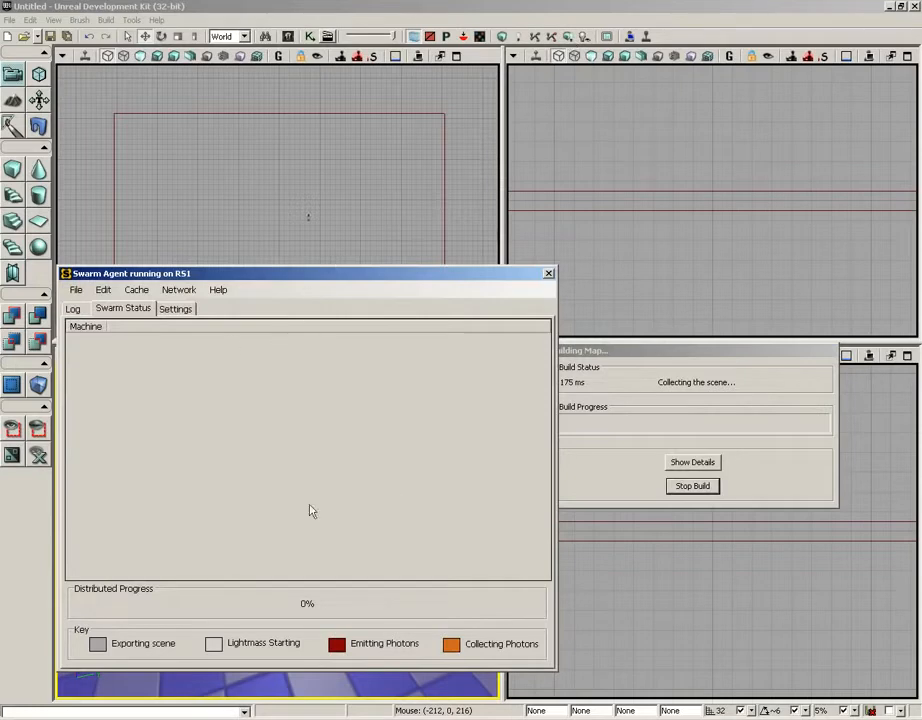
{"action": "mouse_move", "coordinate": [328, 280]}
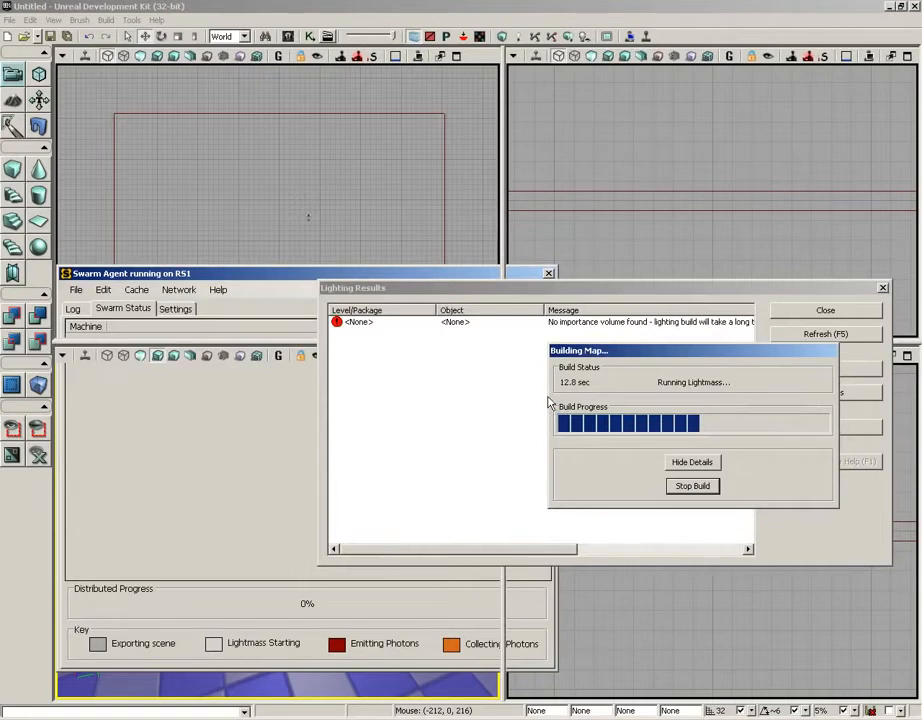
{"action": "mouse_move", "coordinate": [564, 392]}
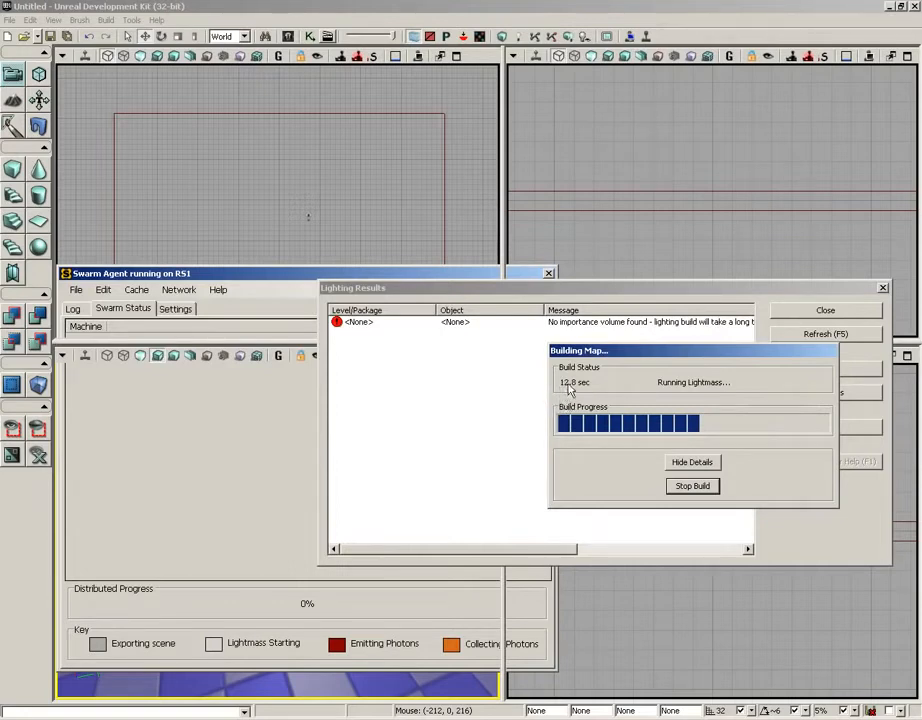
{"action": "mouse_move", "coordinate": [452, 296]}
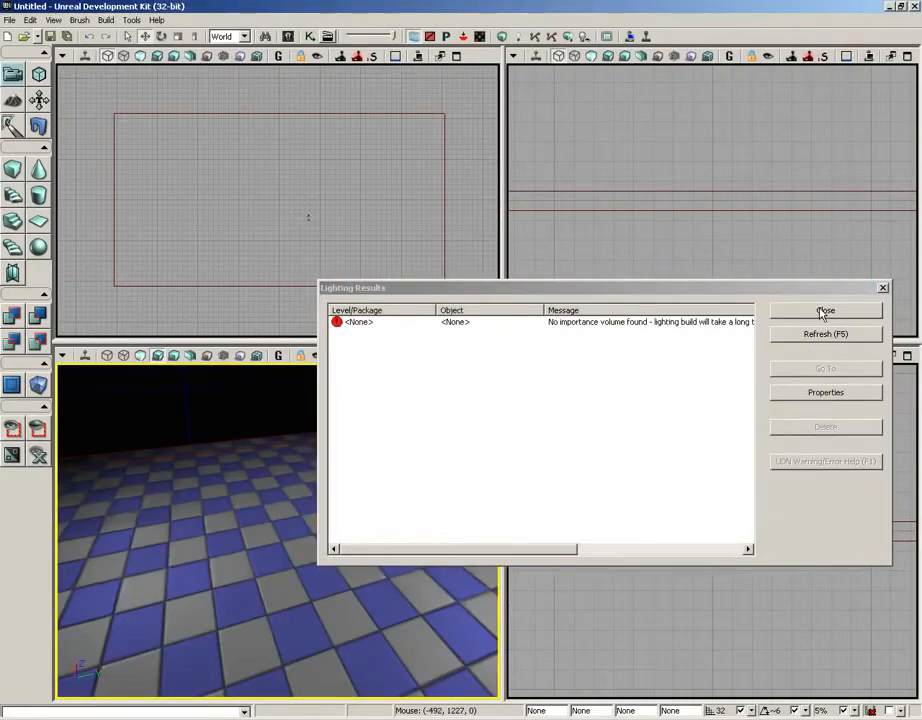
Dismiss the Lighting Results window and Play From Here on the floor.
{"action": "left_click", "coordinate": [824, 312]}
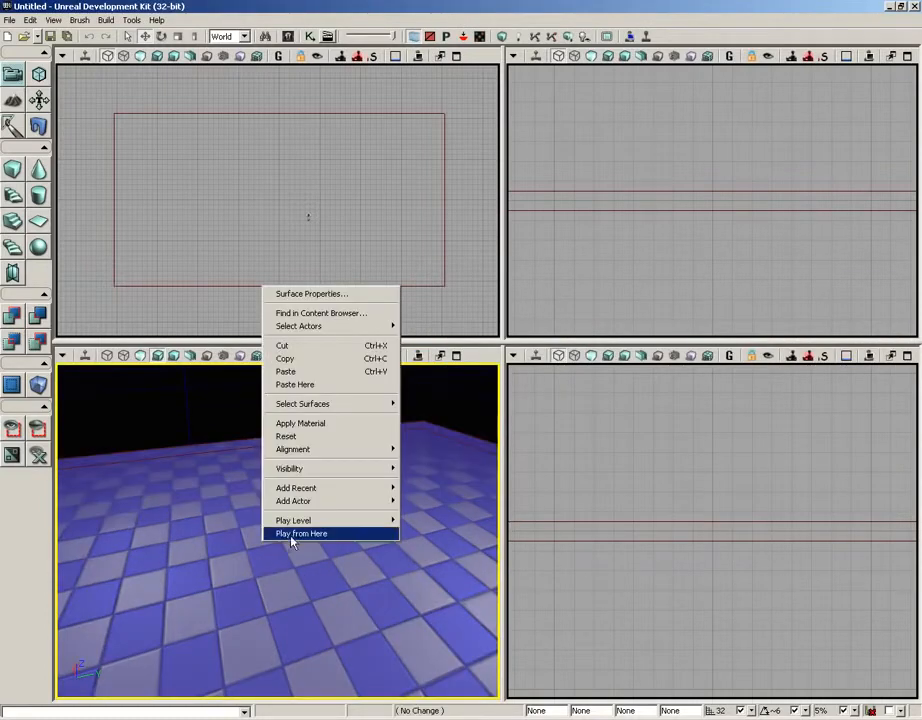
{"action": "left_click", "coordinate": [300, 532]}
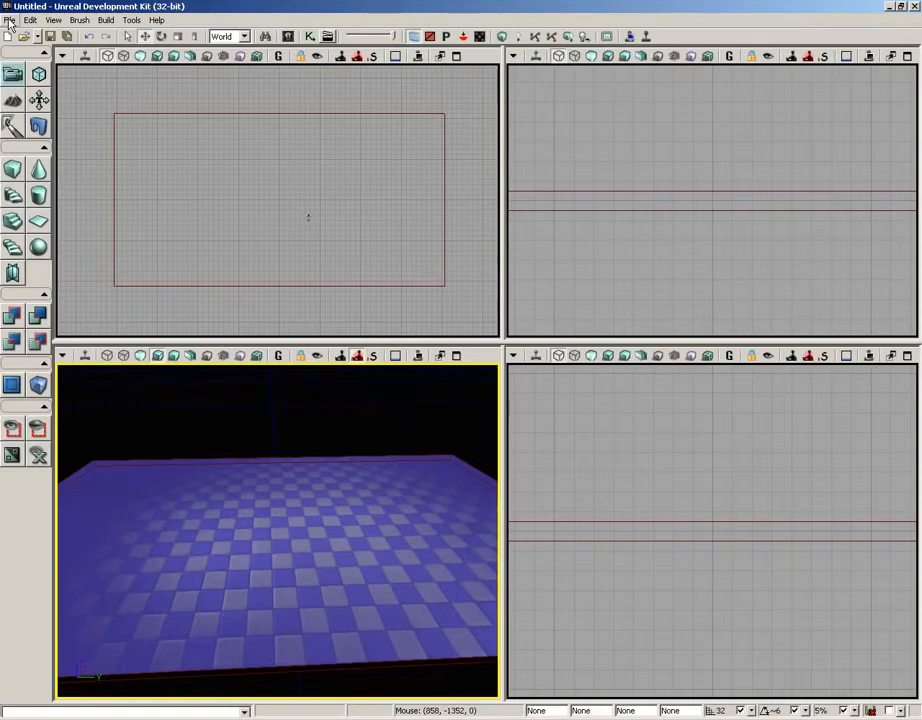
Start Save As and create a new SimpleLevel folder inside Maps.
{"action": "left_click", "coordinate": [10, 20]}
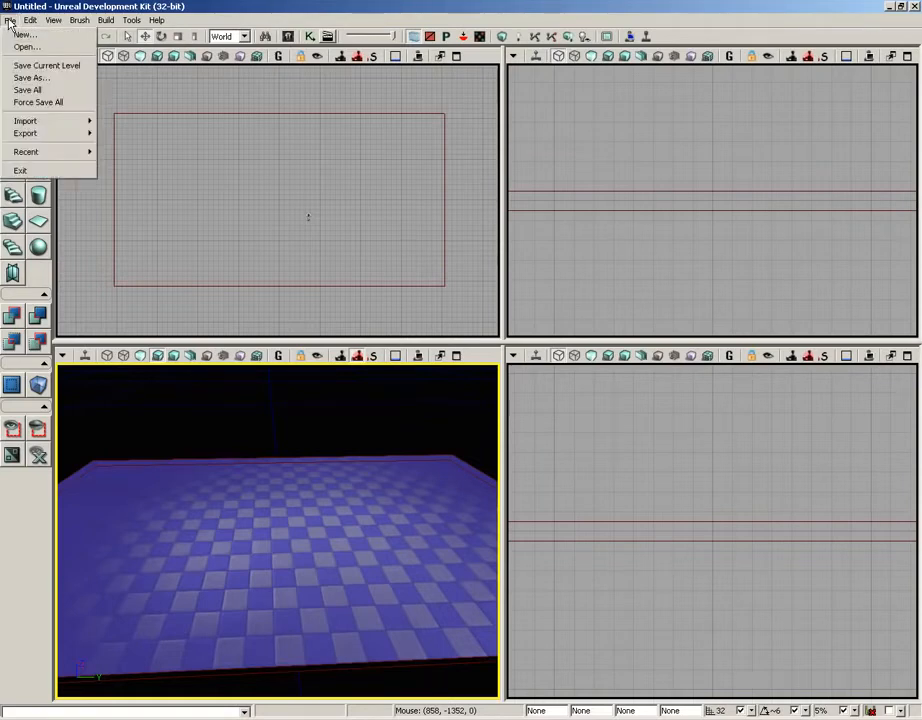
{"action": "left_click", "coordinate": [32, 76]}
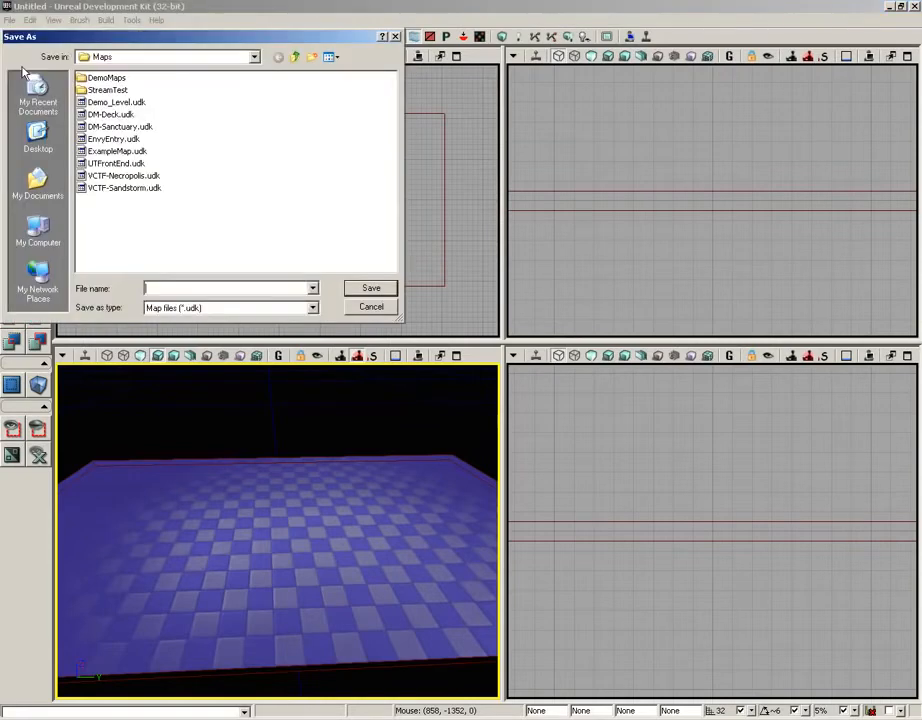
{"action": "mouse_move", "coordinate": [176, 232]}
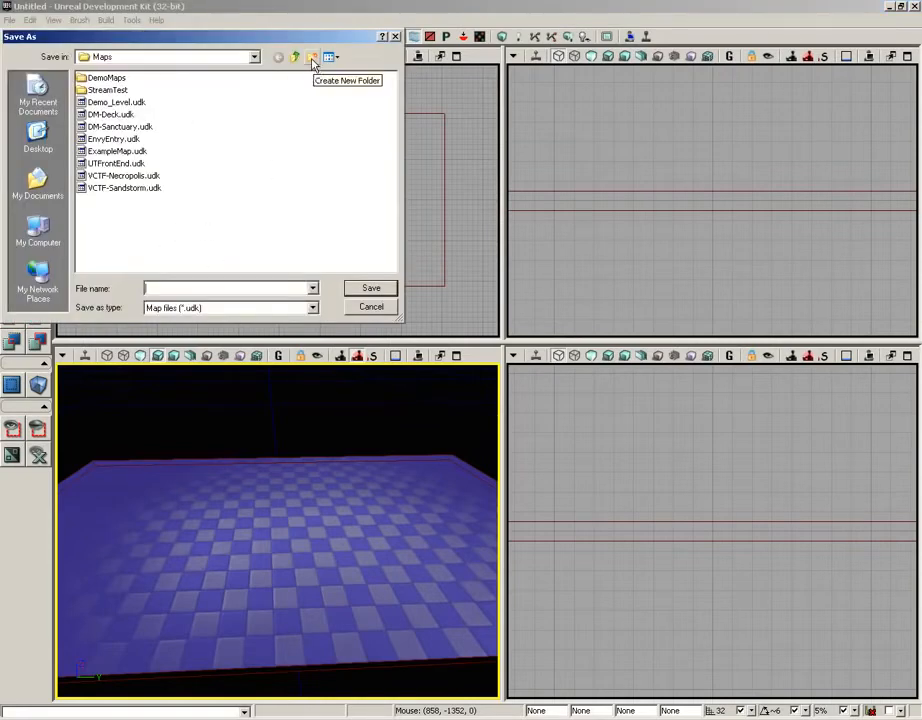
{"action": "left_click", "coordinate": [312, 56]}
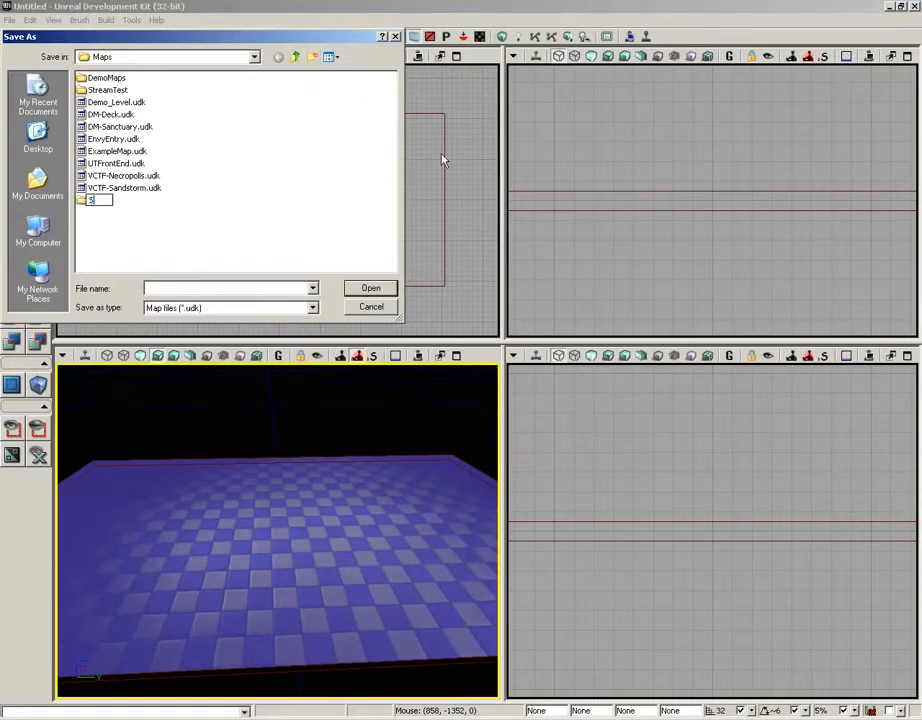
{"action": "type", "text": "SimpleLevel"}
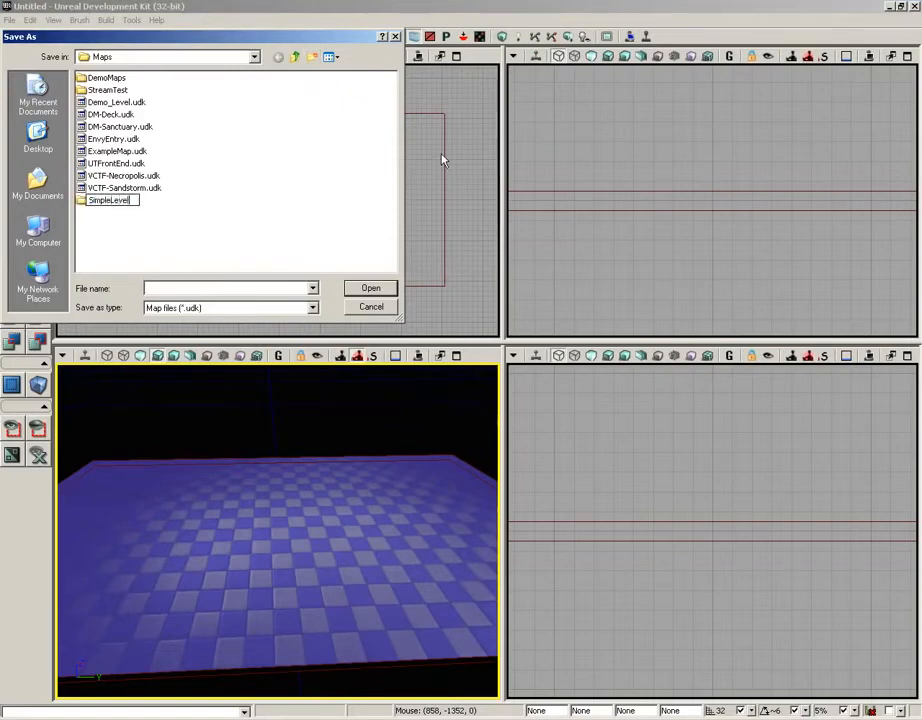
{"action": "double_click", "coordinate": [108, 200]}
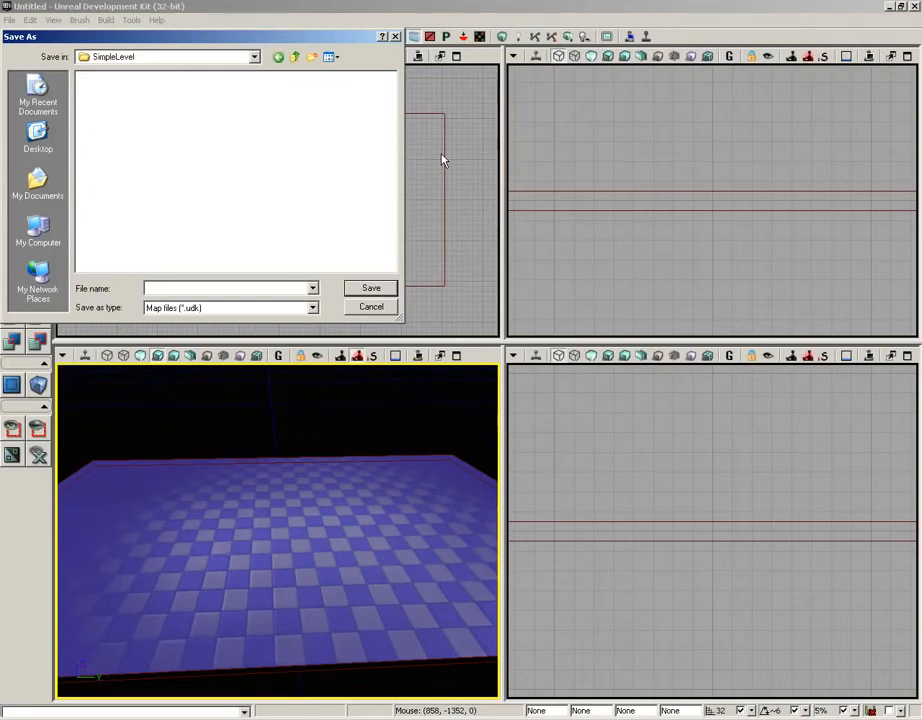
Save the level as SimpleLevel_01 inside the SimpleLevel folder.
{"action": "type", "text": "S"}
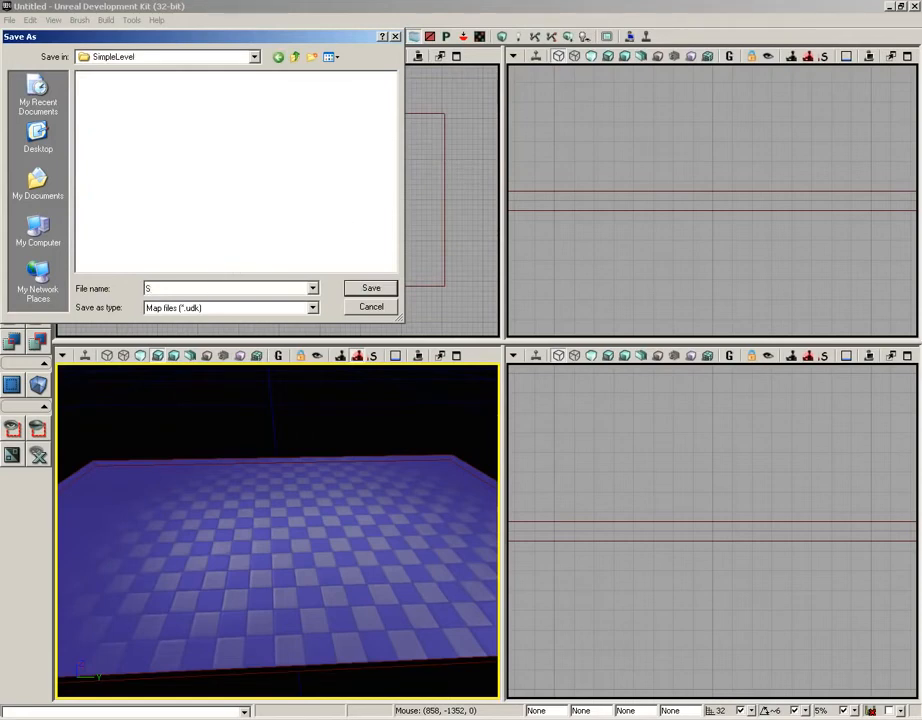
{"action": "type", "text": "impleLevel_01"}
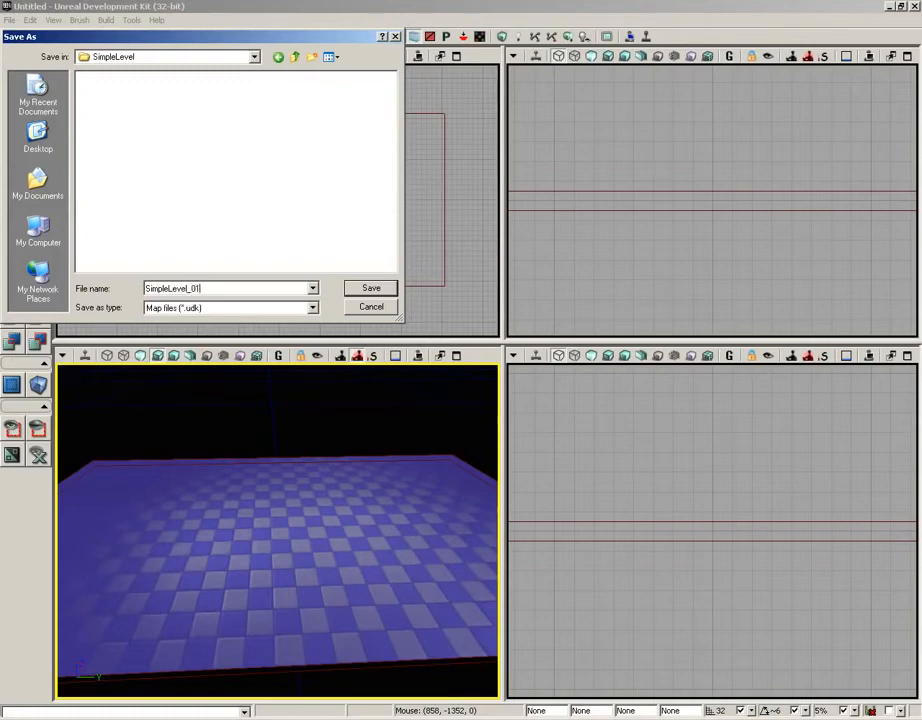
{"action": "left_click", "coordinate": [370, 288]}
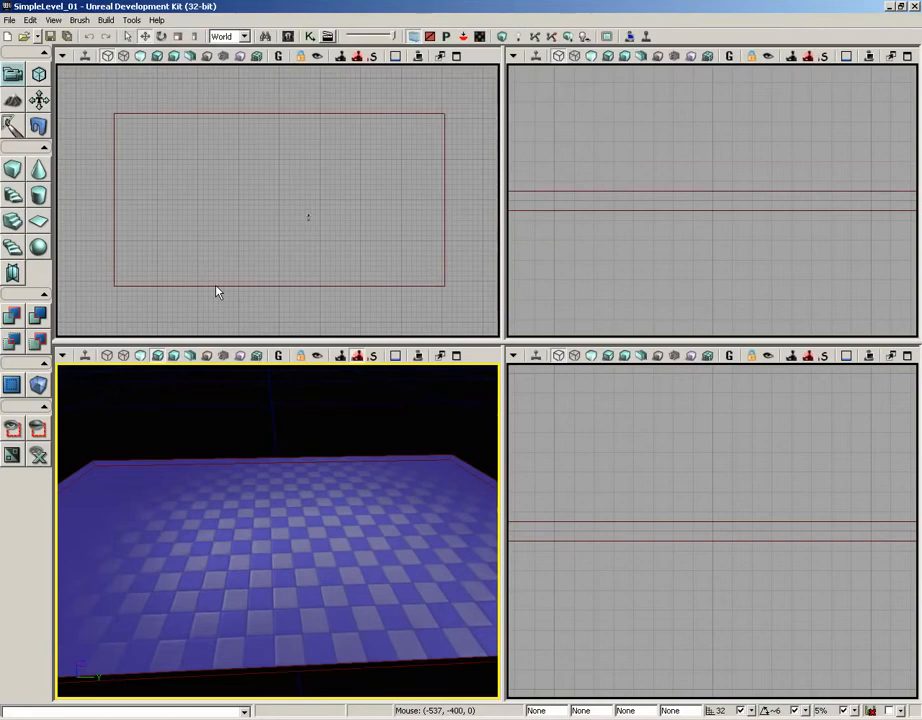
{"action": "mouse_move", "coordinate": [636, 338]}
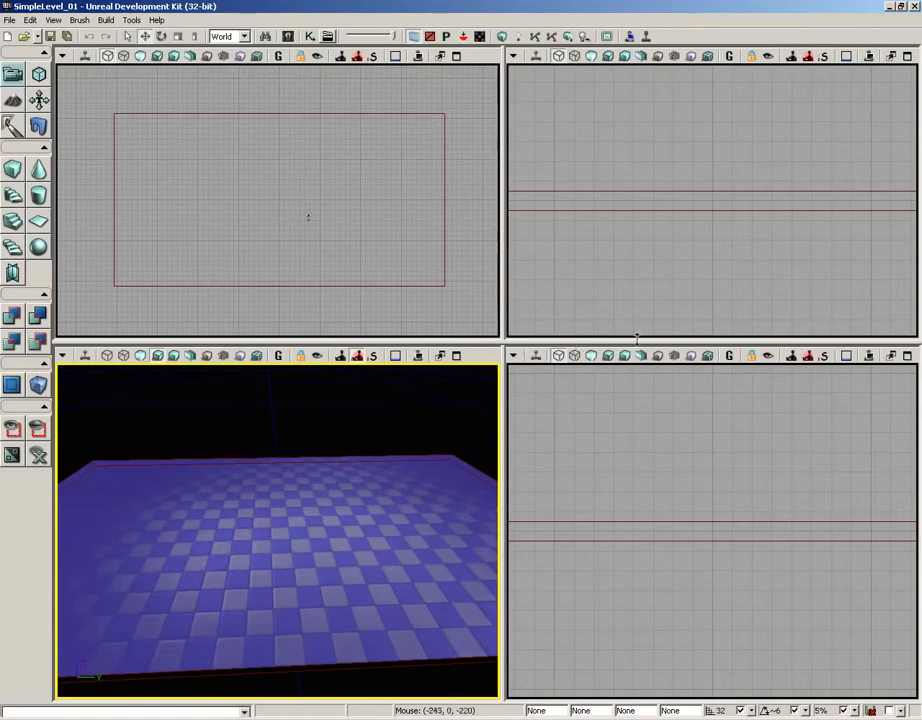
{"action": "mouse_move", "coordinate": [264, 290]}
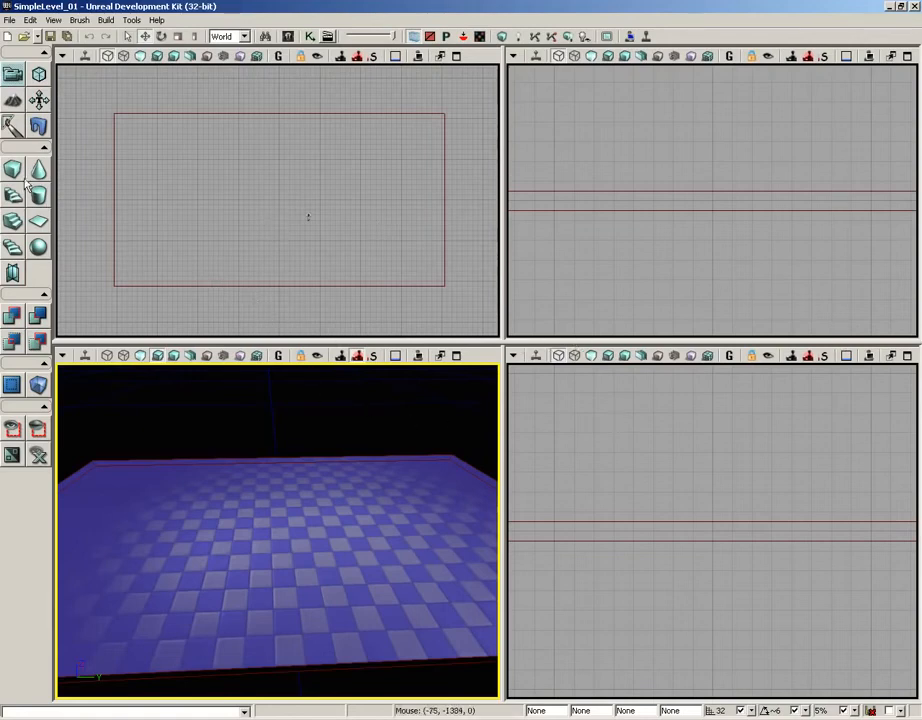
{"action": "mouse_move", "coordinate": [12, 168]}
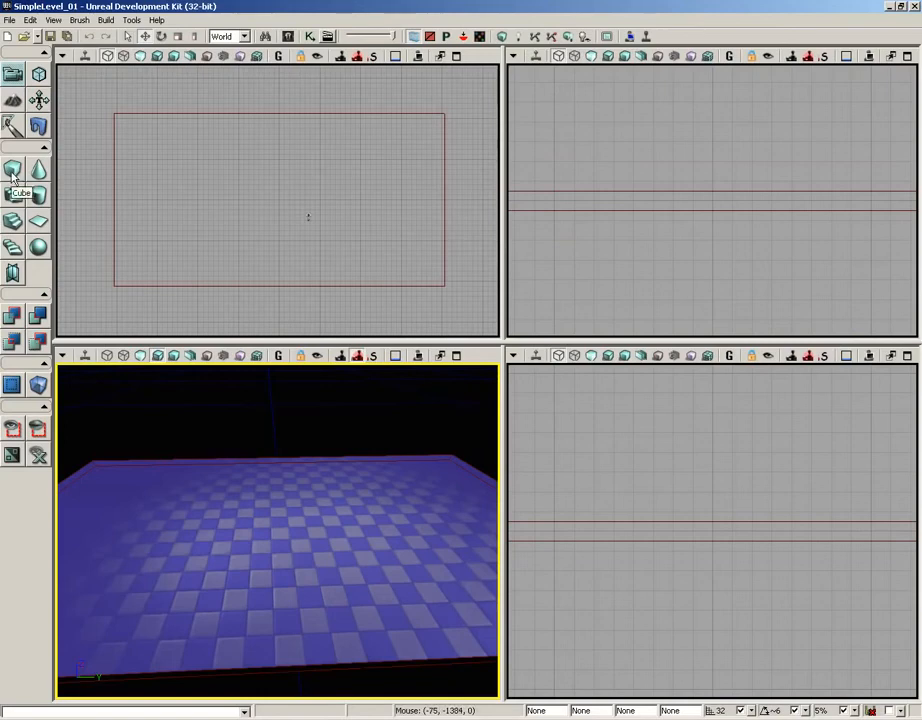
{"action": "left_click", "coordinate": [12, 170]}
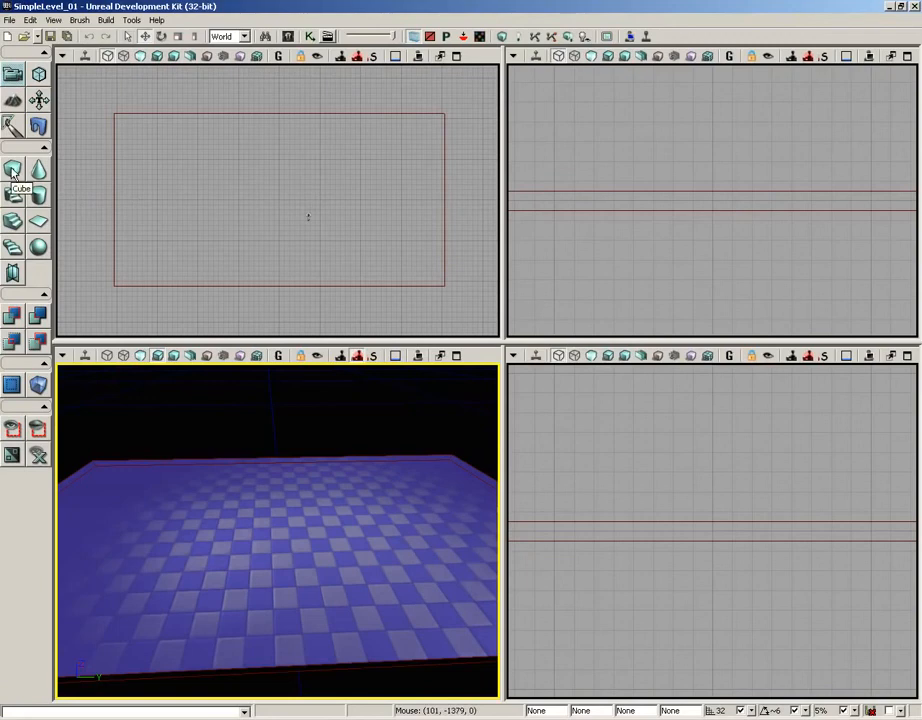
{"action": "mouse_move", "coordinate": [168, 206]}
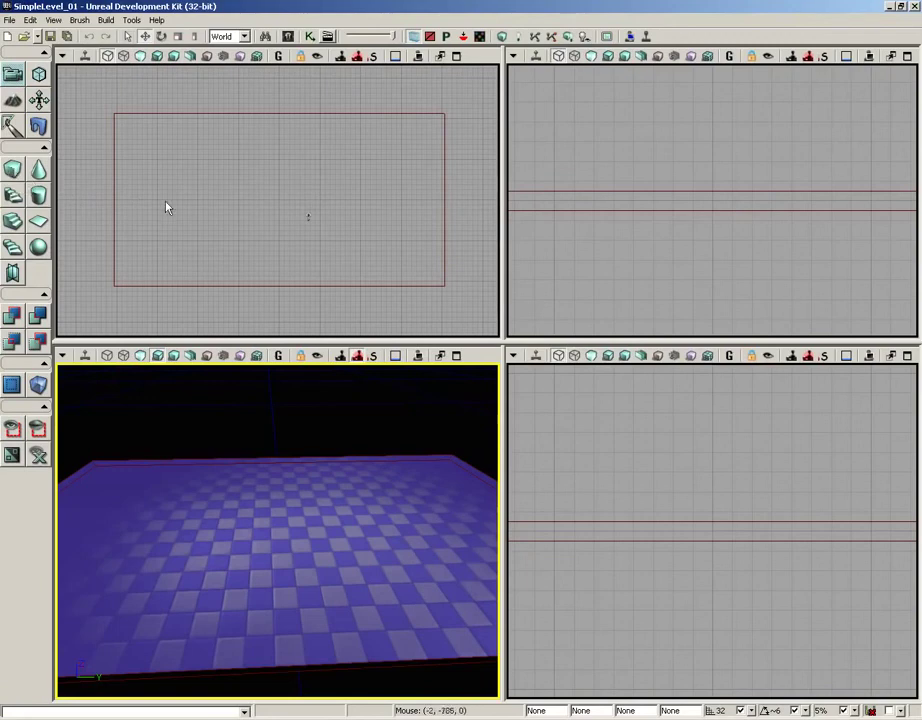
{"action": "mouse_move", "coordinate": [350, 564]}
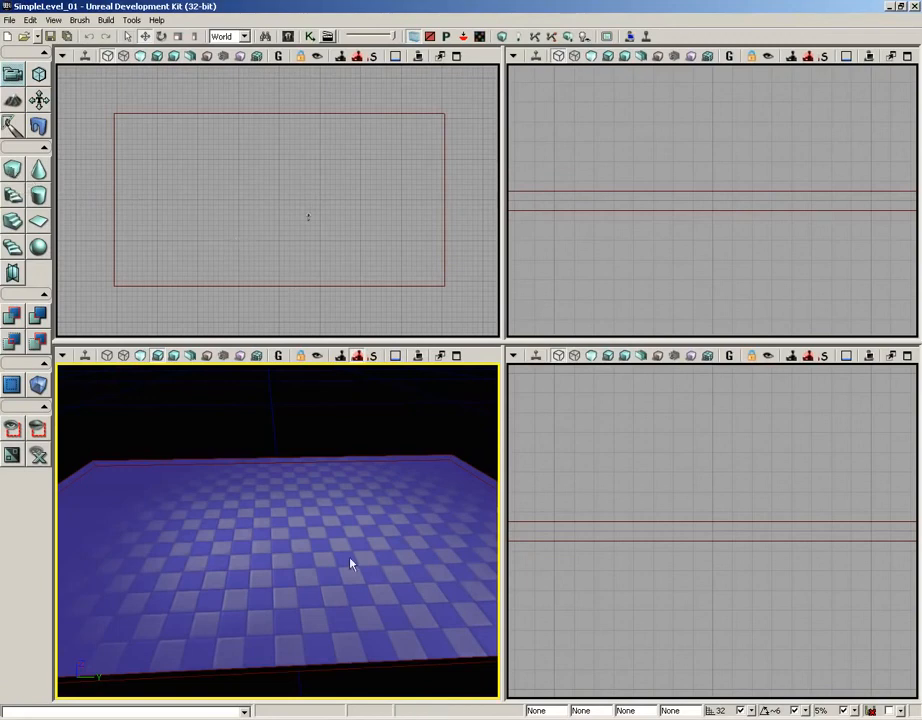